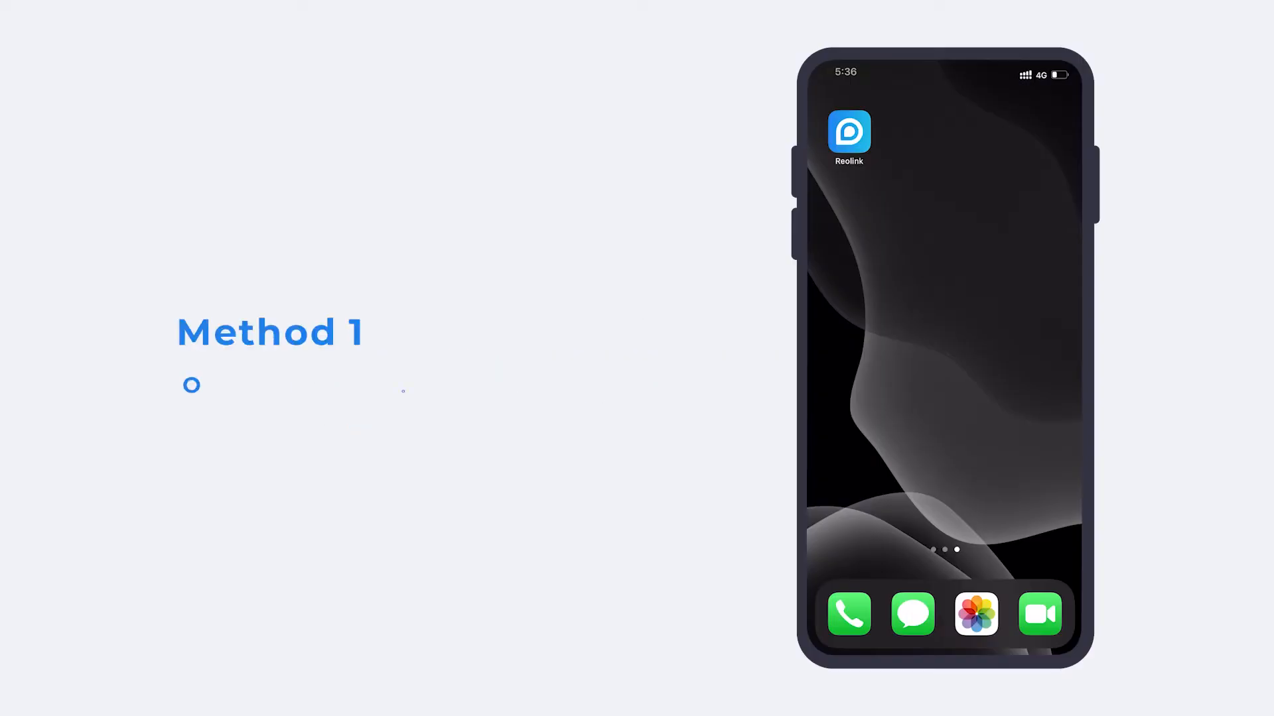
# - Format the Argus 3 Pro's SD card from its Storage page in the Reolink App
pyautogui.click(848, 132)
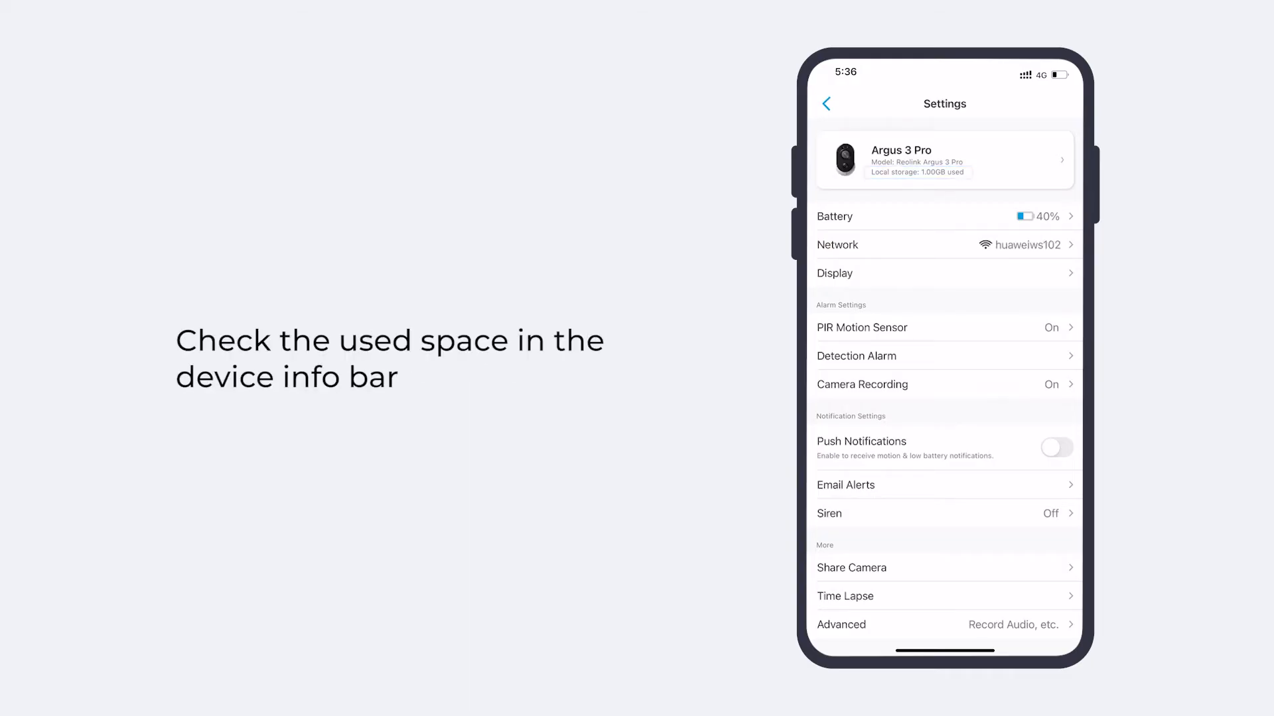
pyautogui.click(917, 172)
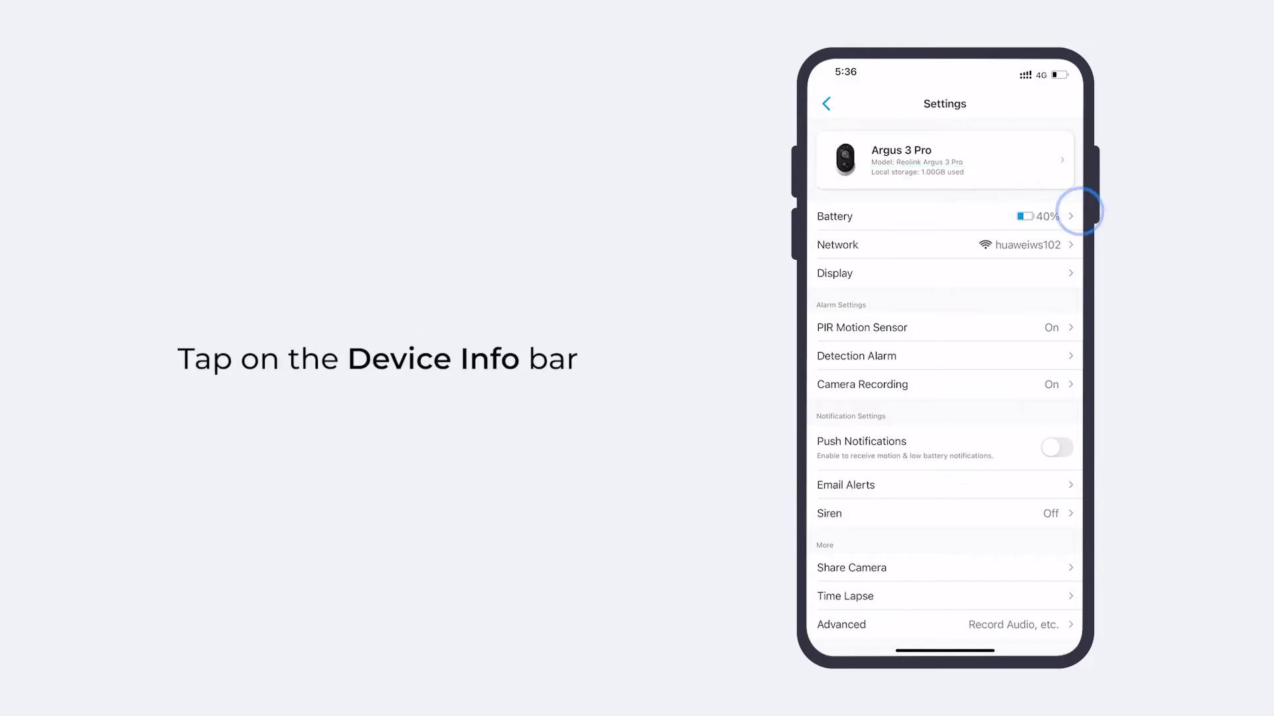
pyautogui.click(944, 159)
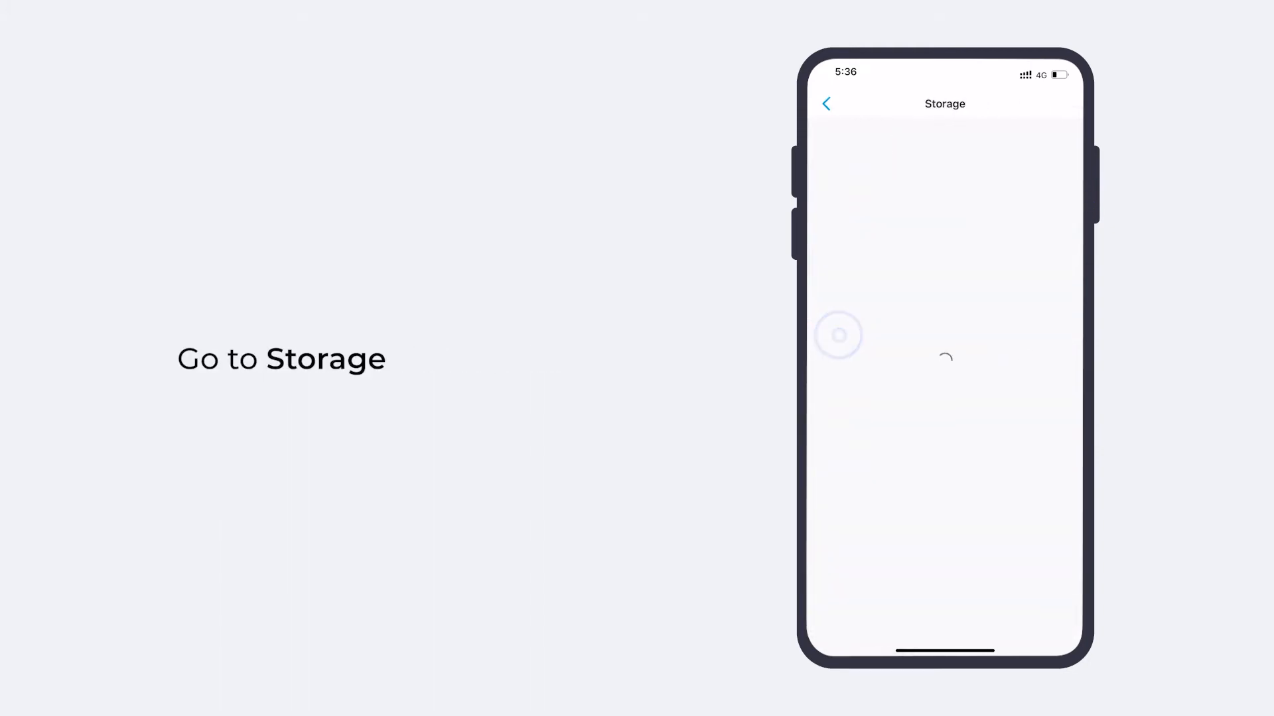
pyautogui.click(945, 224)
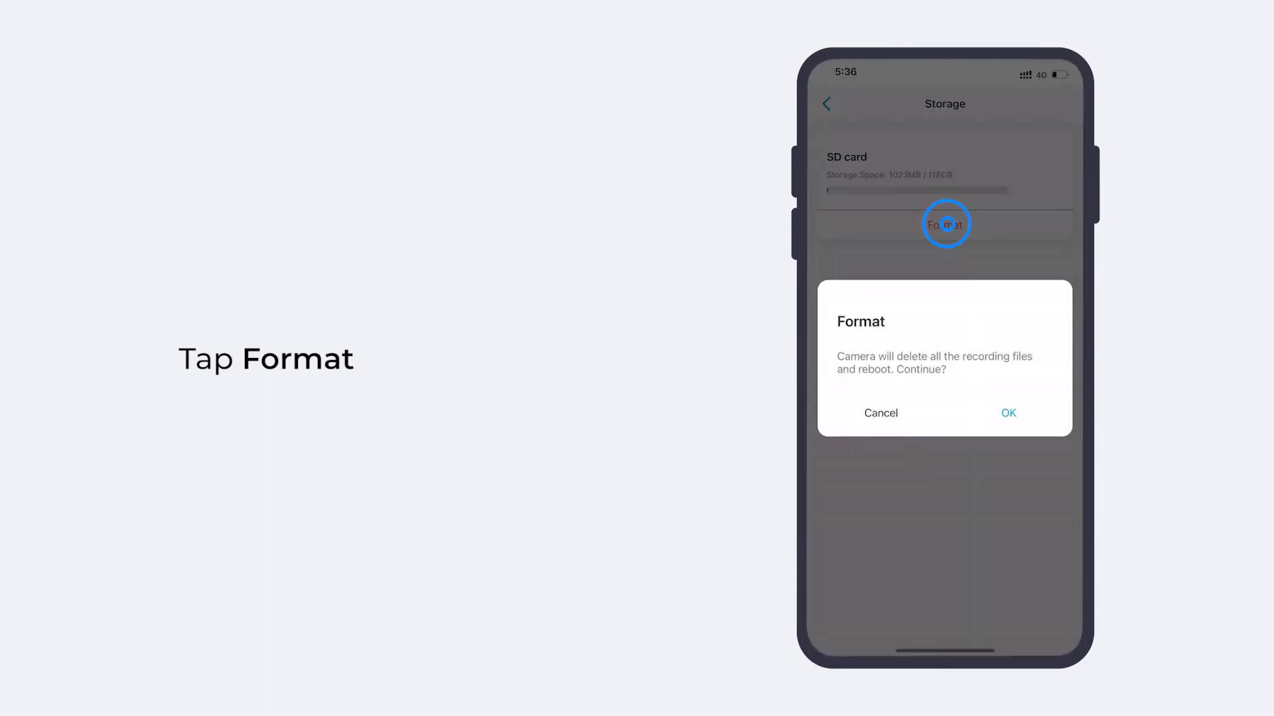
pyautogui.click(1008, 413)
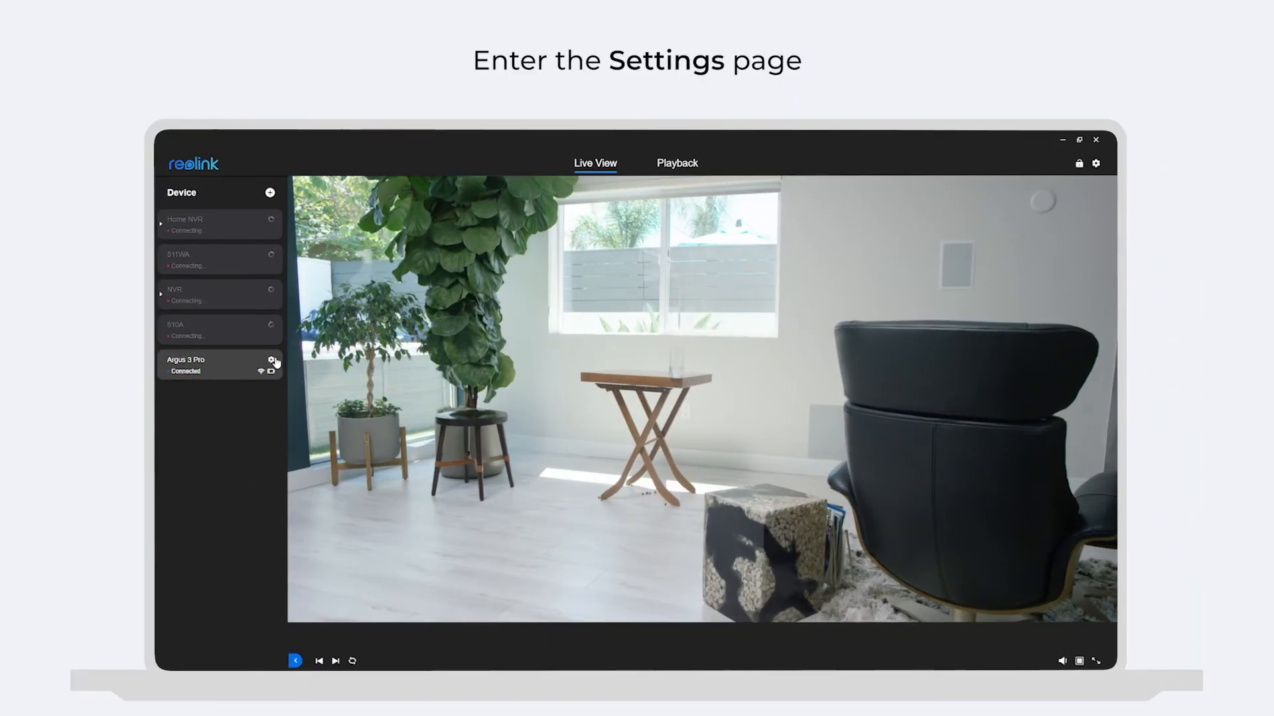
# - Format the Argus 3 Pro's SD card under Settings > Storage in Reolink Client
pyautogui.click(271, 360)
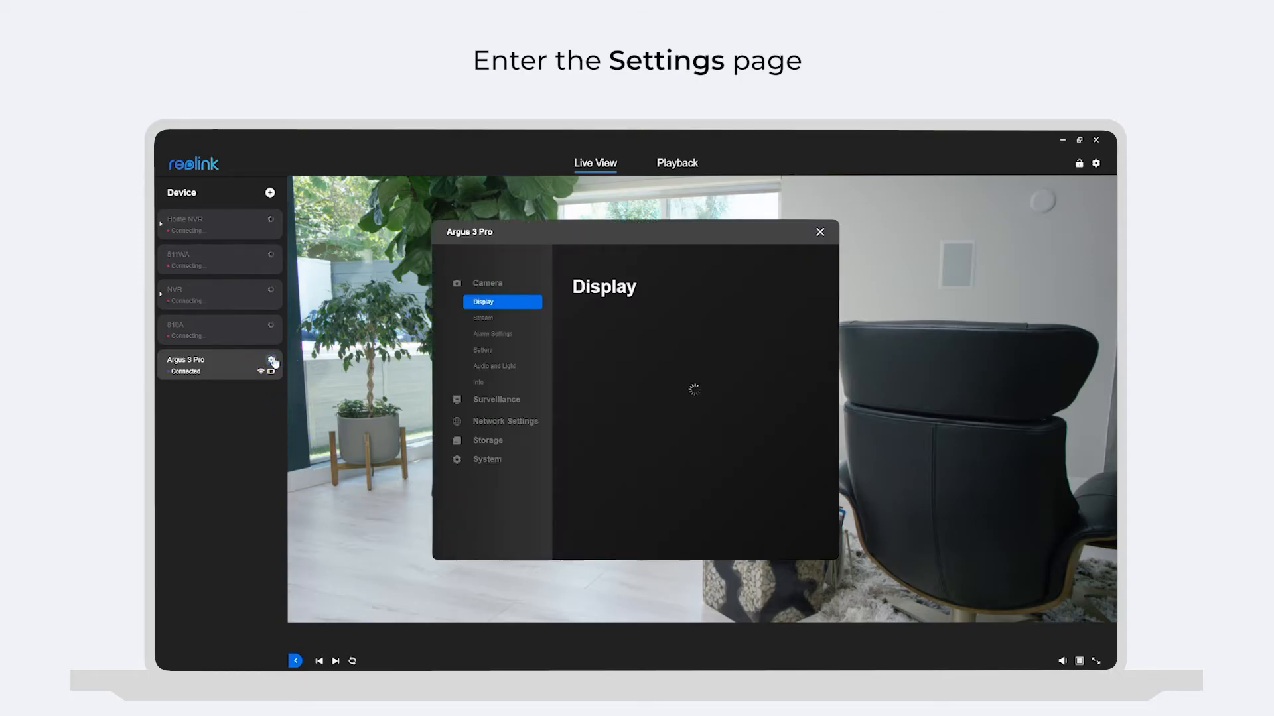
pyautogui.click(491, 440)
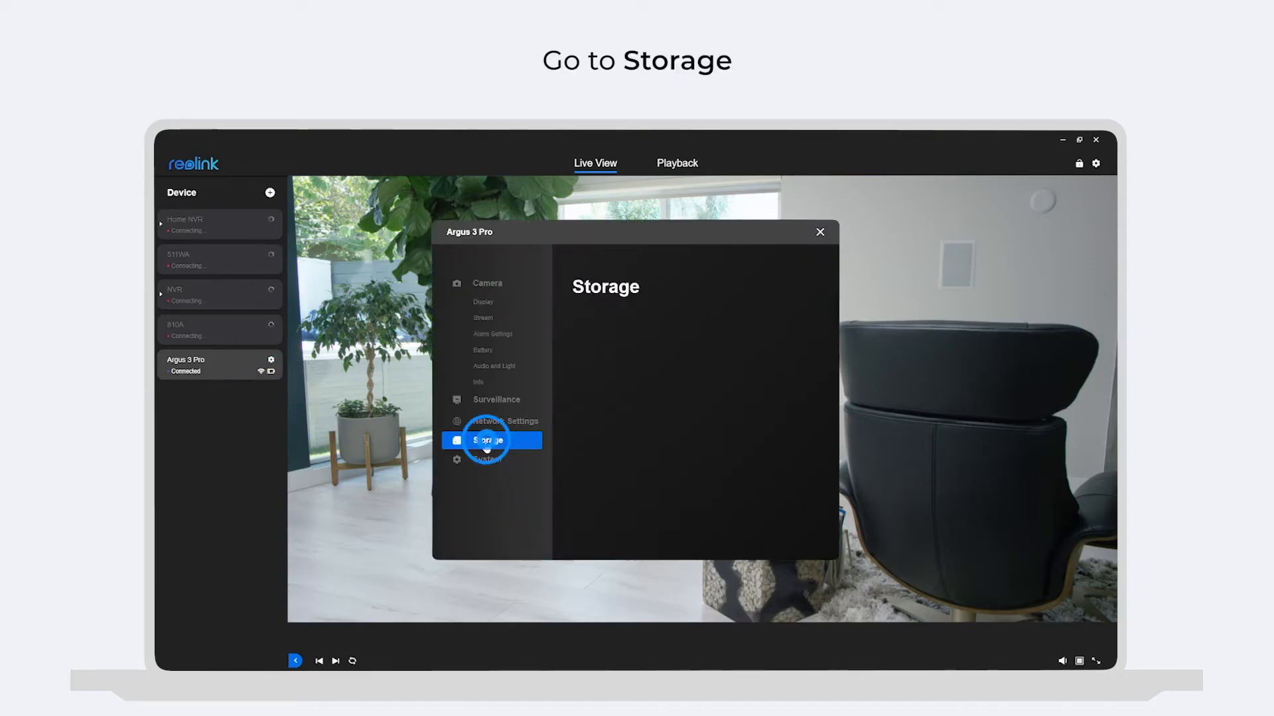
pyautogui.click(487, 440)
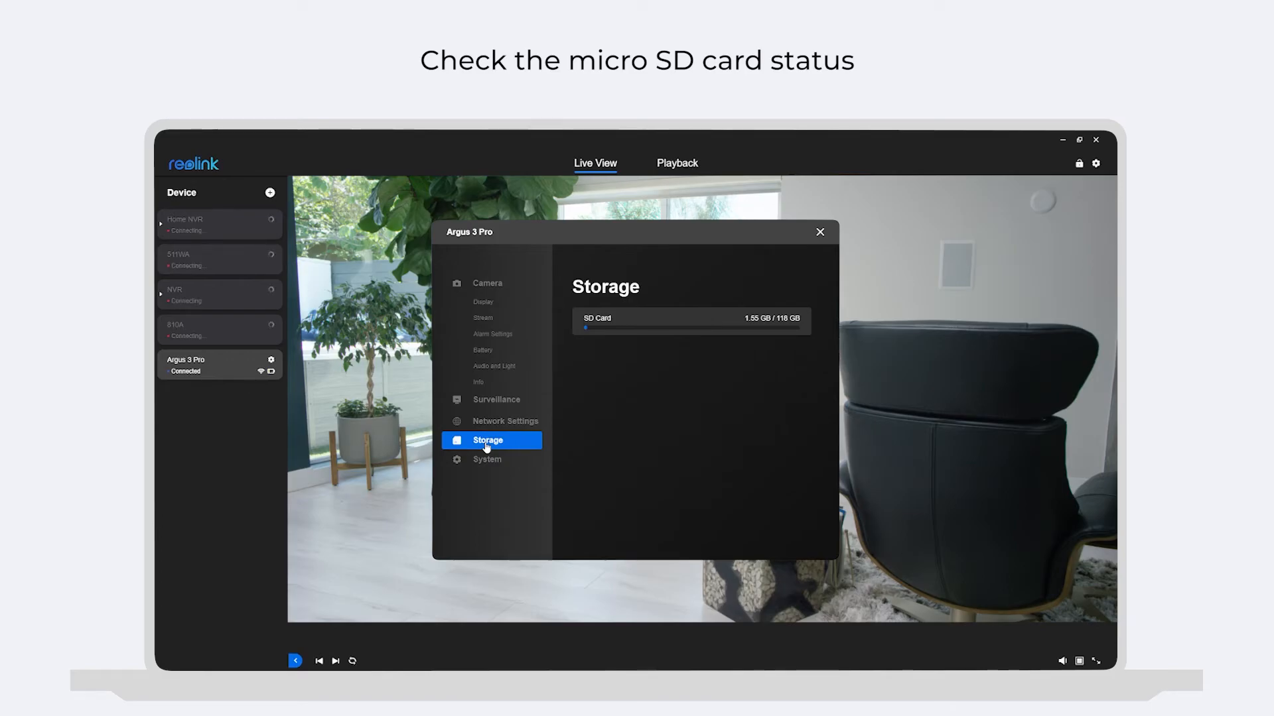
pyautogui.click(605, 320)
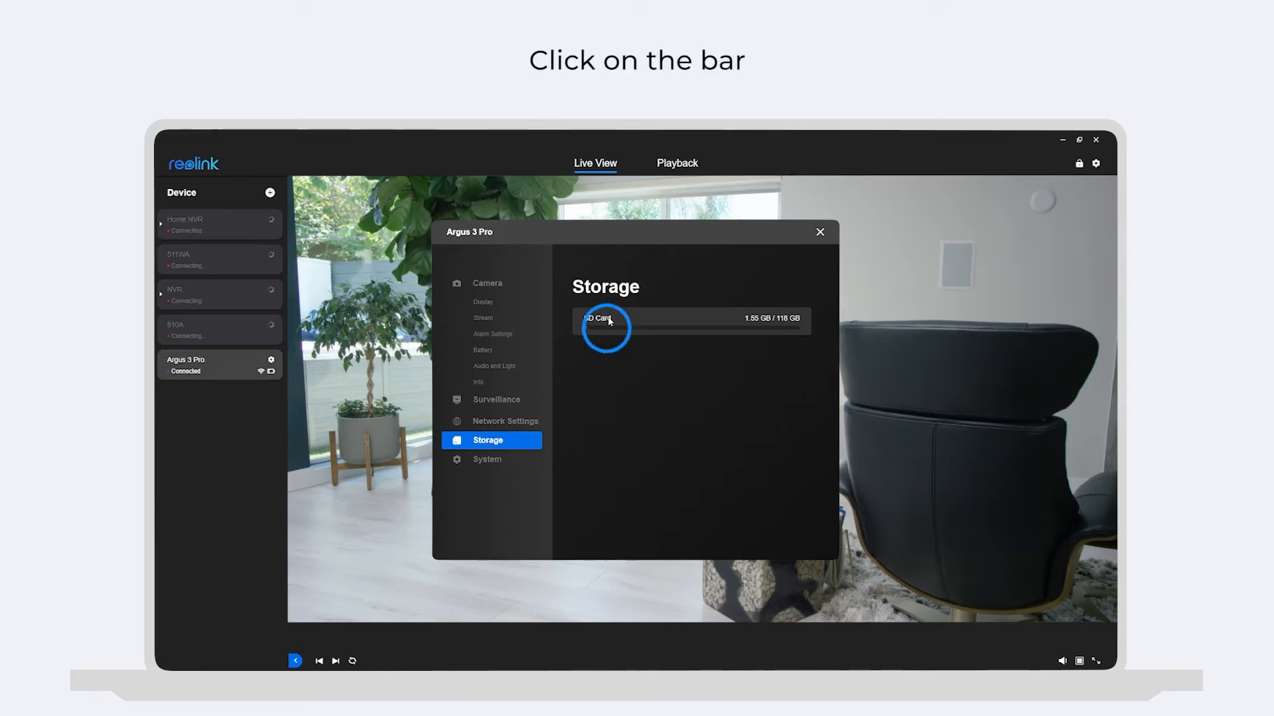
pyautogui.click(605, 318)
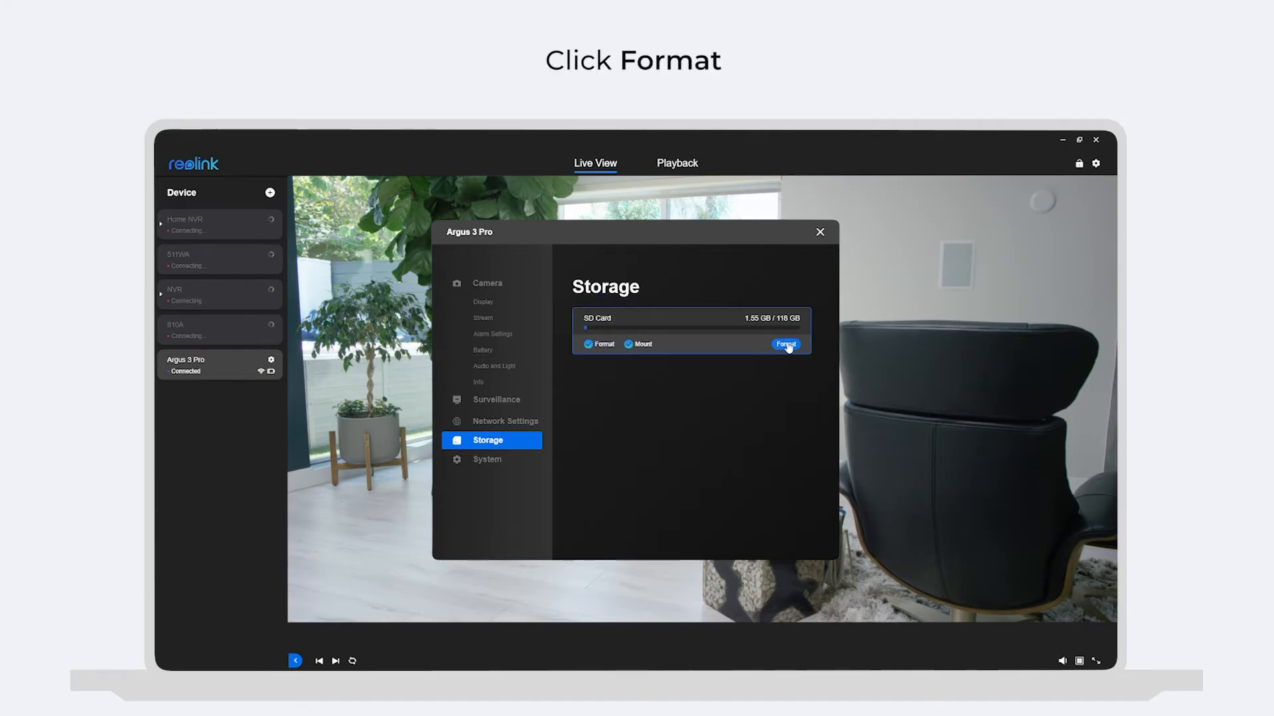
pyautogui.click(784, 343)
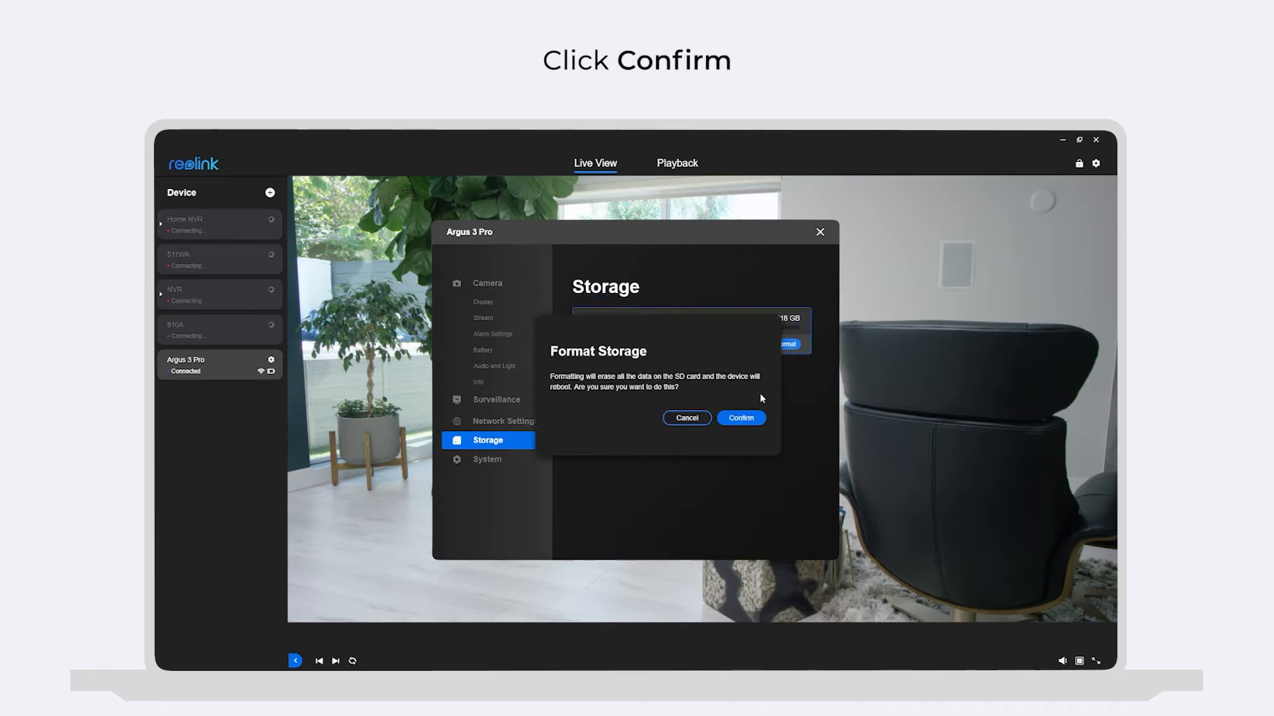
pyautogui.click(739, 417)
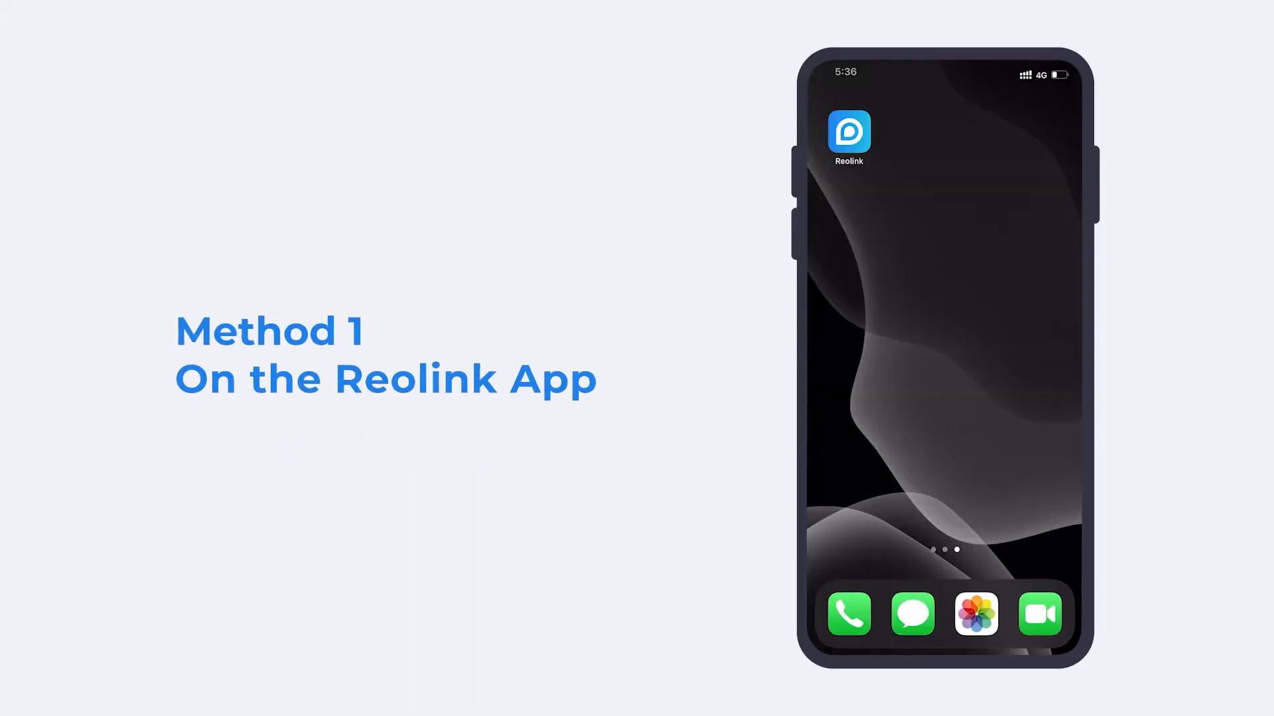
# - Enable Camera Recording and choose Person, Vehicle and Others in the recording schedule
pyautogui.click(848, 131)
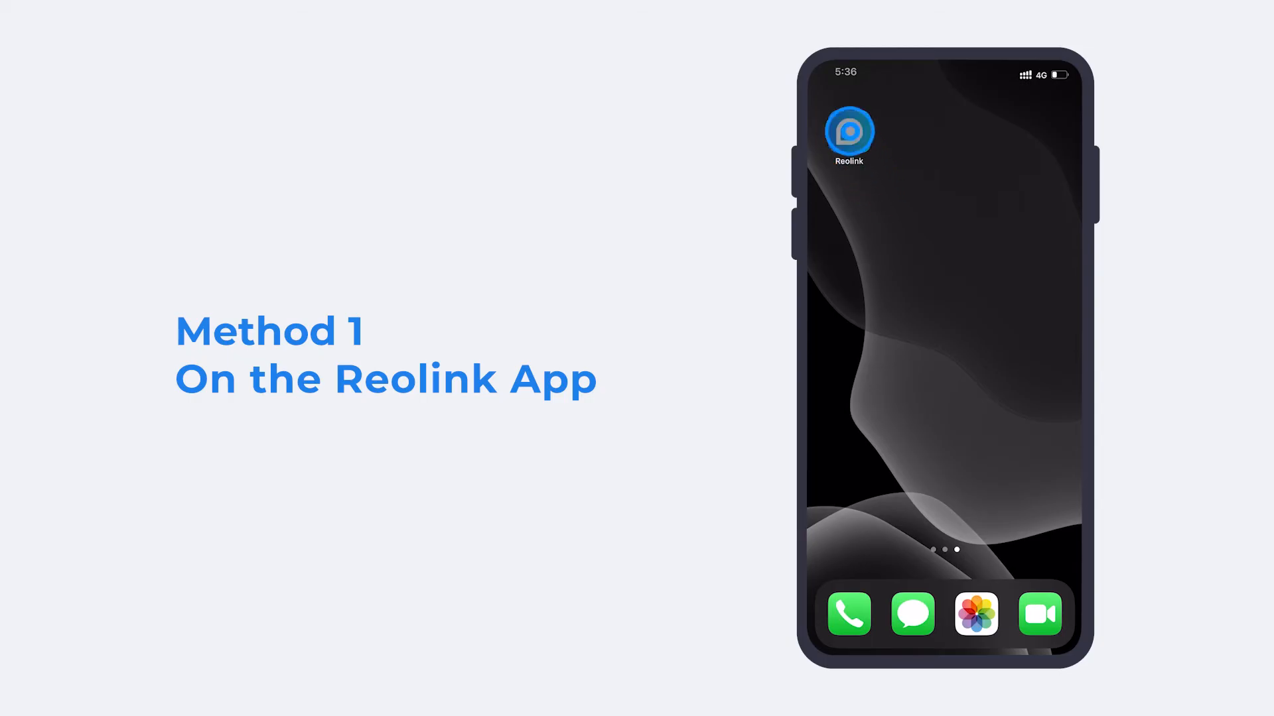
pyautogui.click(847, 133)
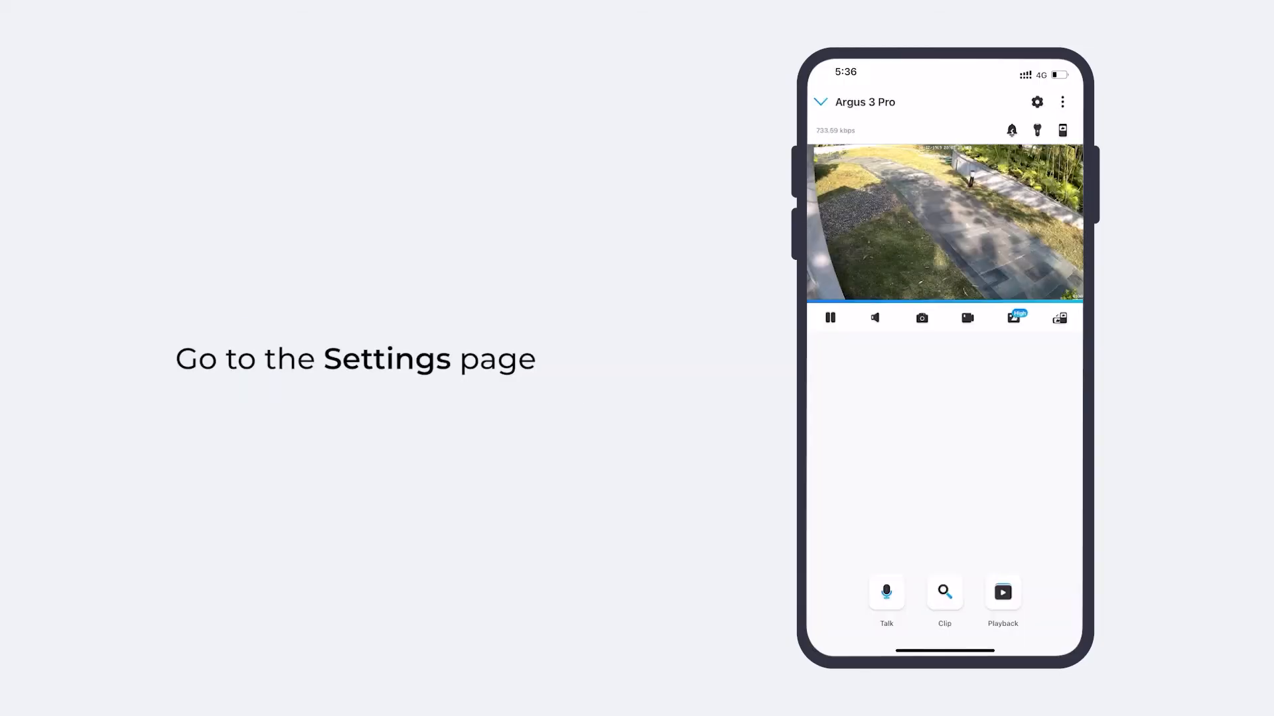
pyautogui.click(1038, 101)
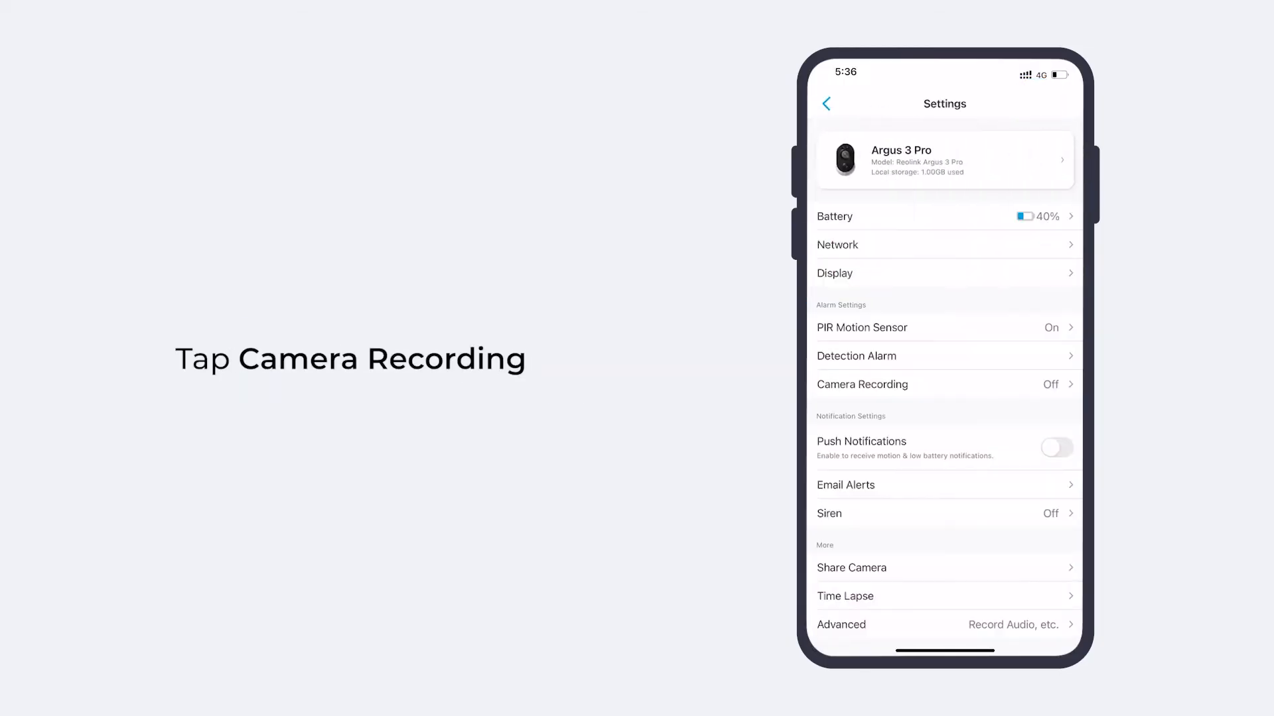
pyautogui.click(862, 384)
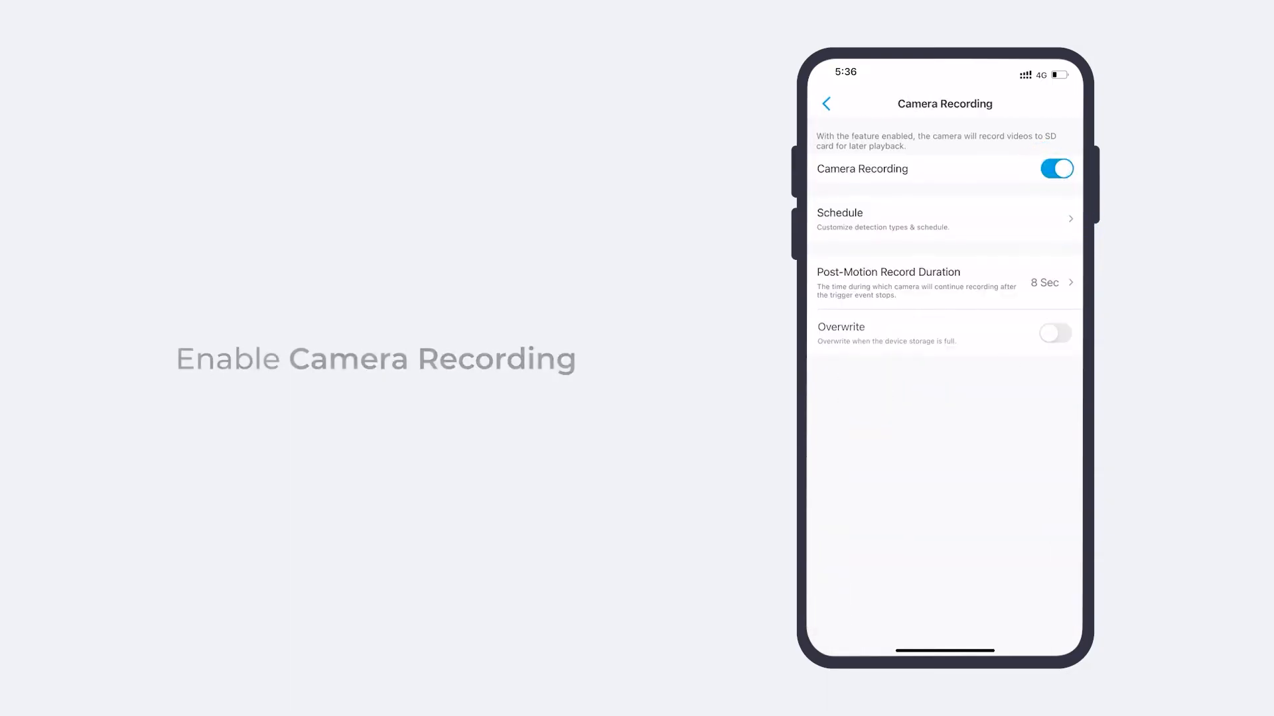
pyautogui.click(882, 220)
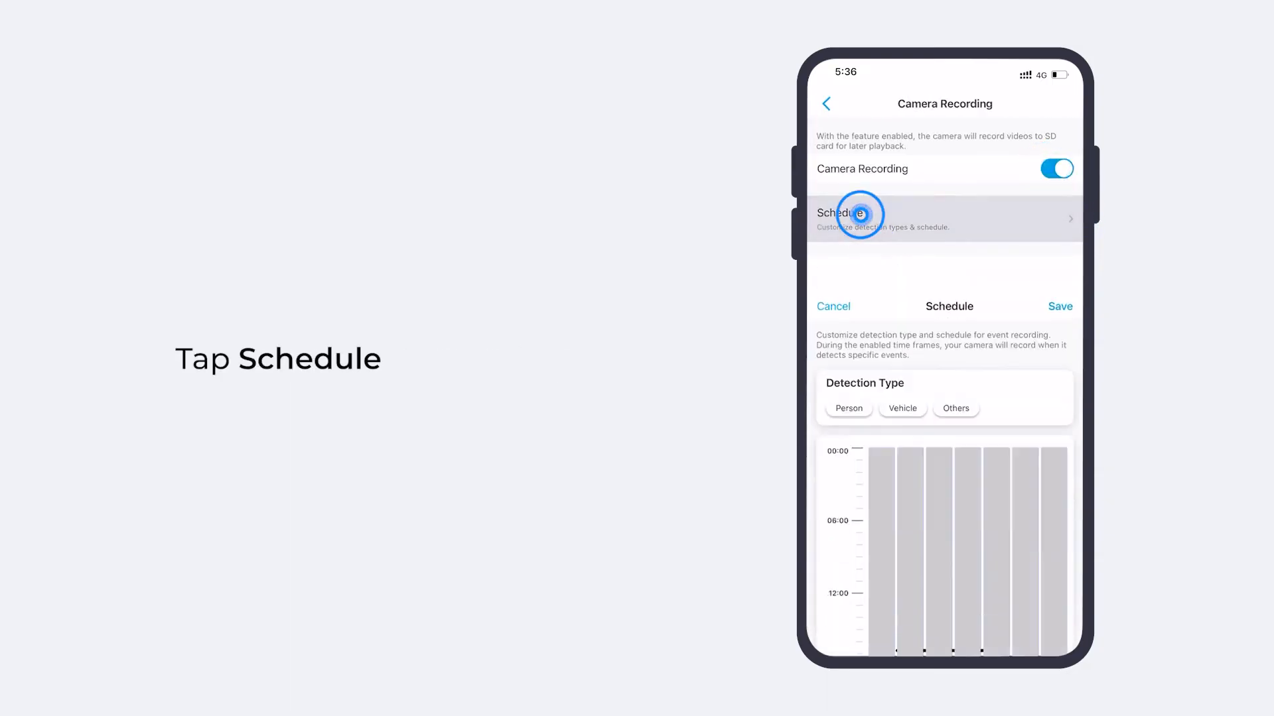
pyautogui.click(847, 217)
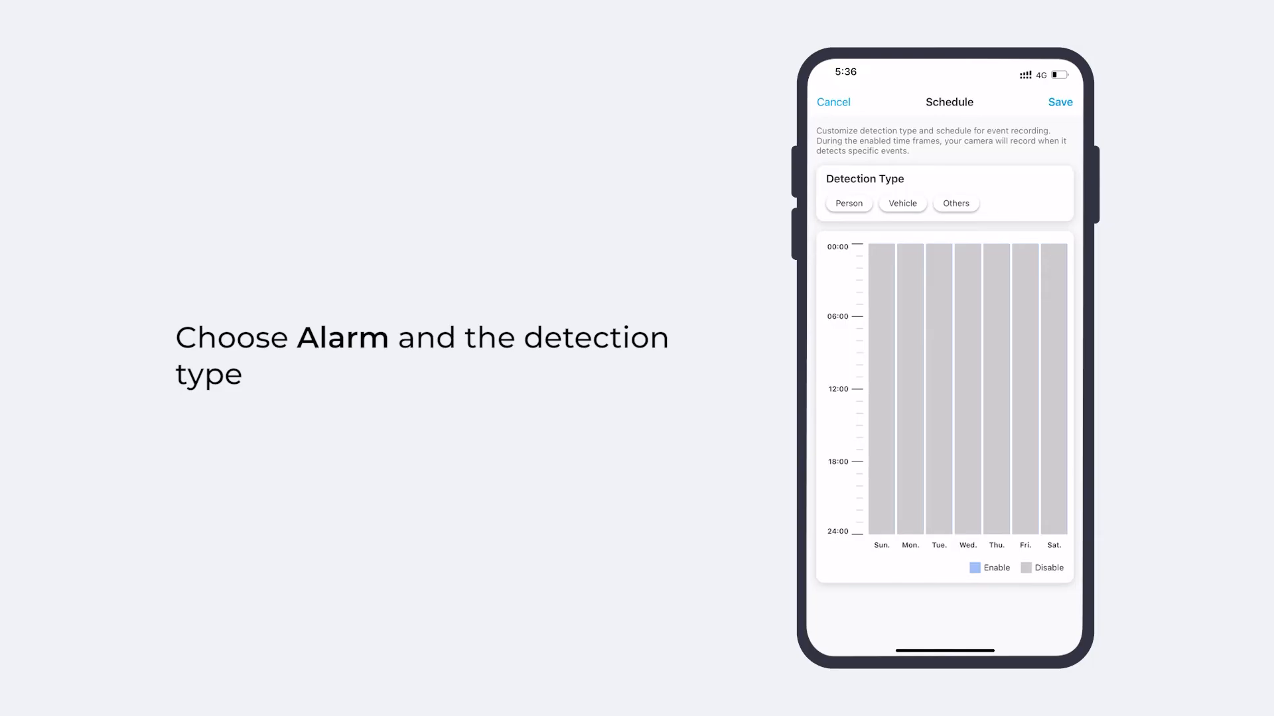
pyautogui.click(901, 203)
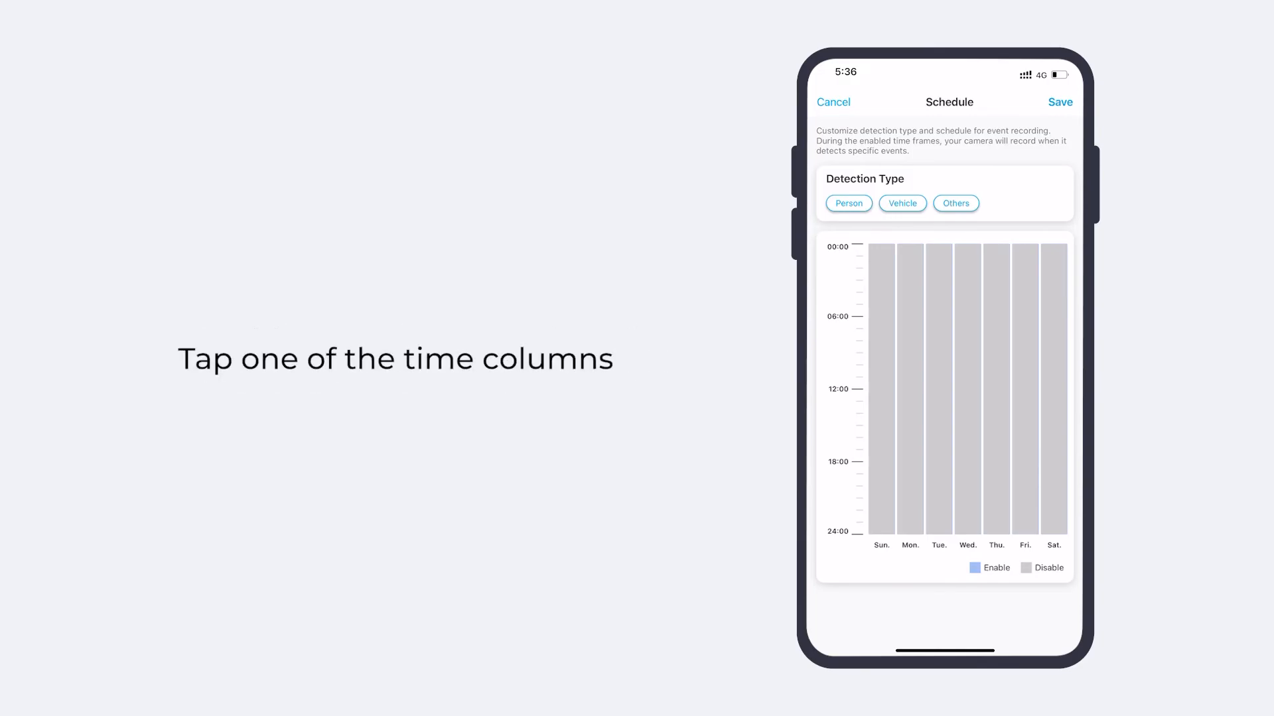
# - Enable recording for the whole day on Sunday's timeline
pyautogui.click(880, 394)
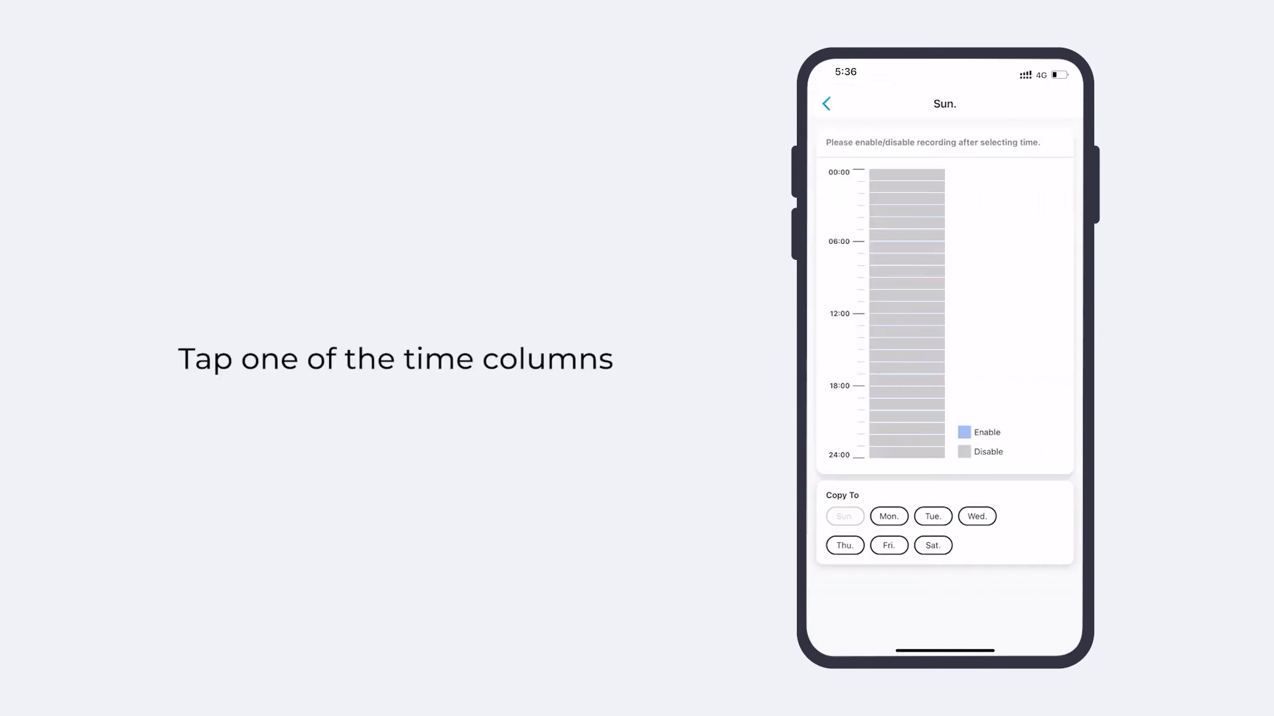
pyautogui.click(906, 453)
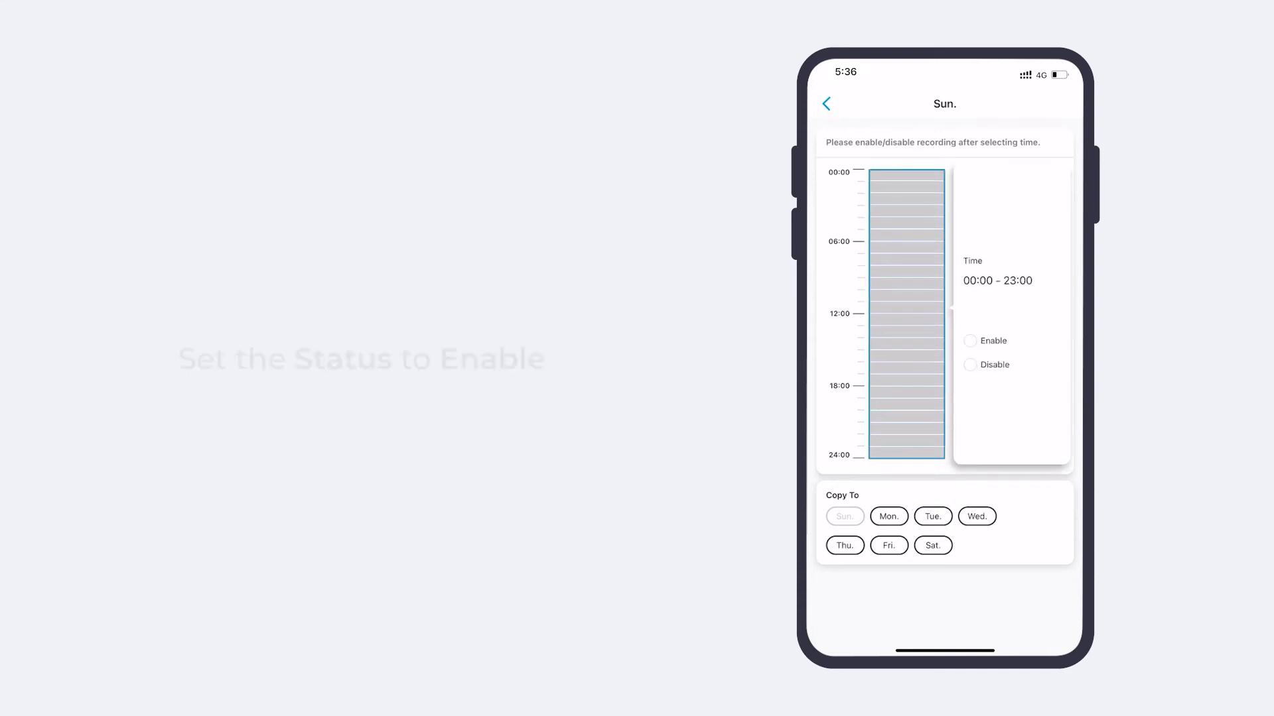
pyautogui.click(970, 340)
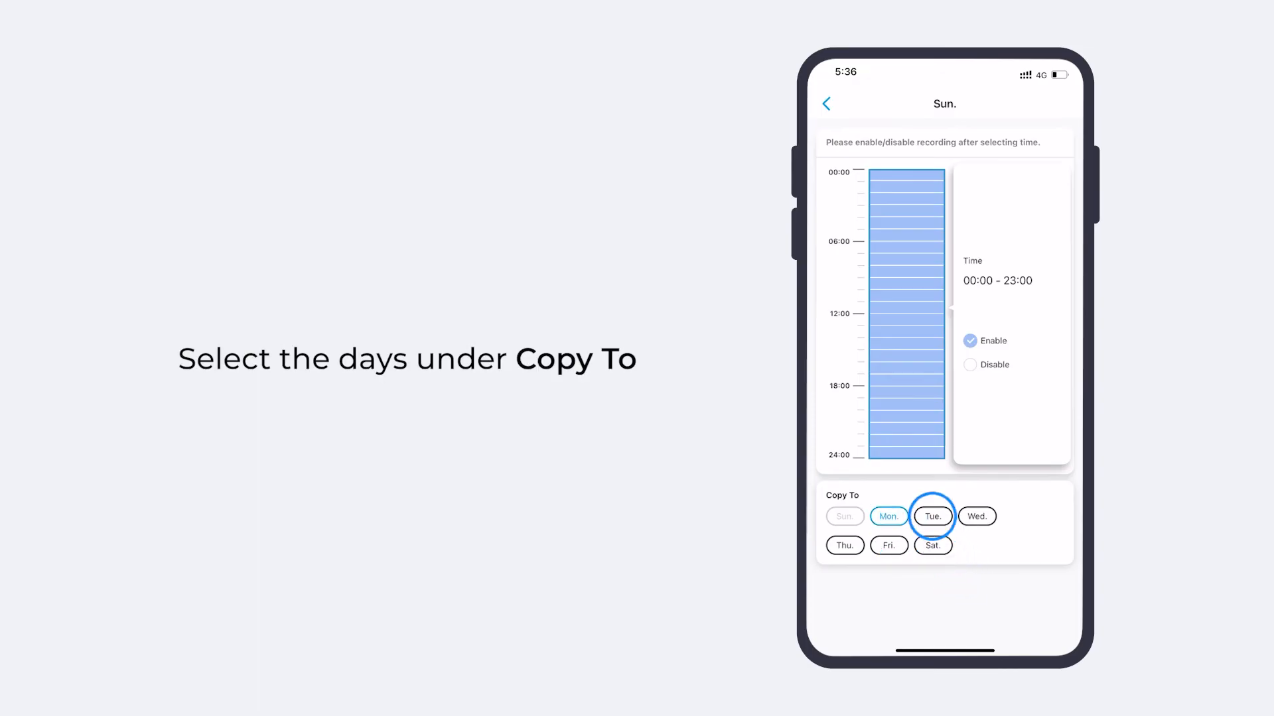
# - Copy Sunday's schedule to Monday through Saturday and return to Camera Recording
pyautogui.click(977, 517)
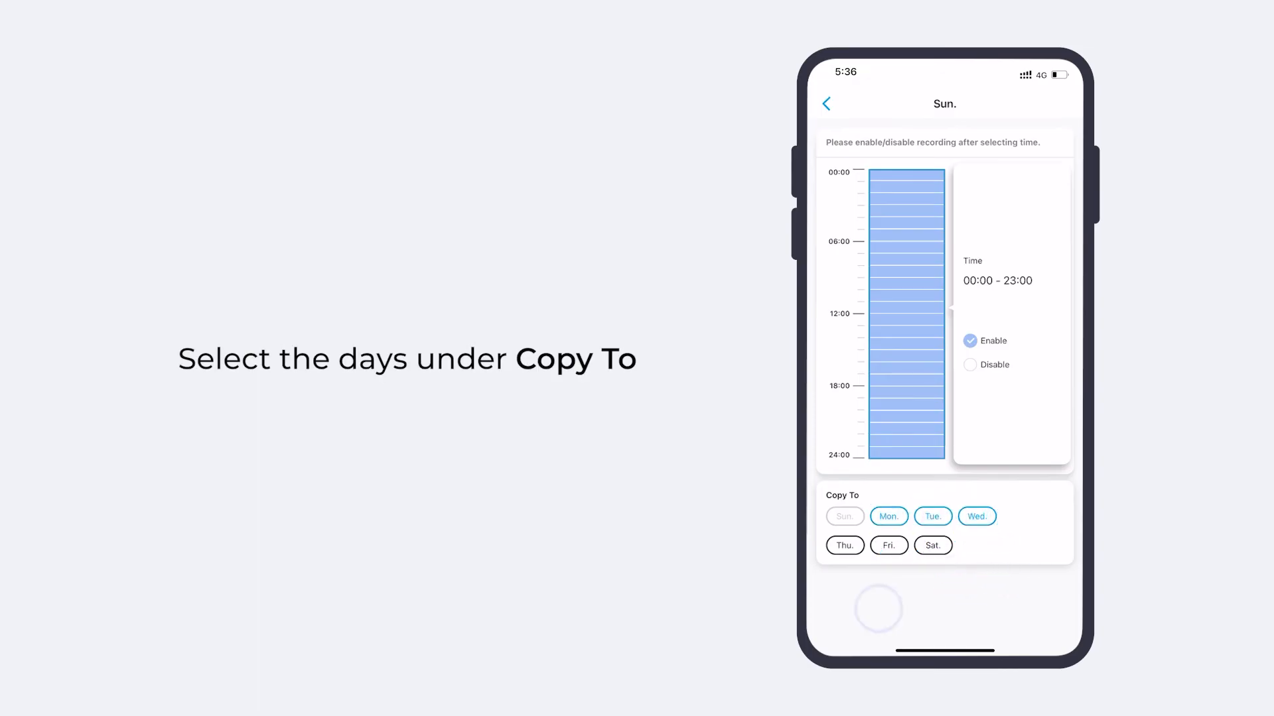
pyautogui.click(888, 545)
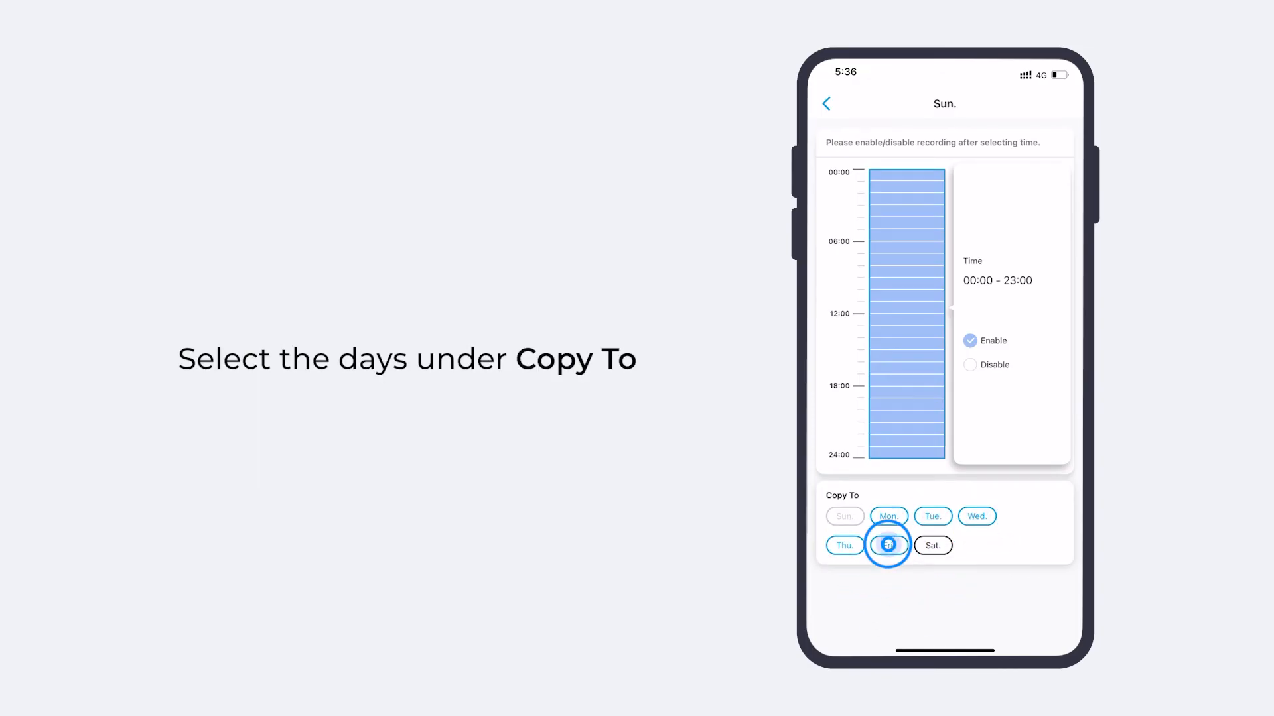
pyautogui.click(888, 546)
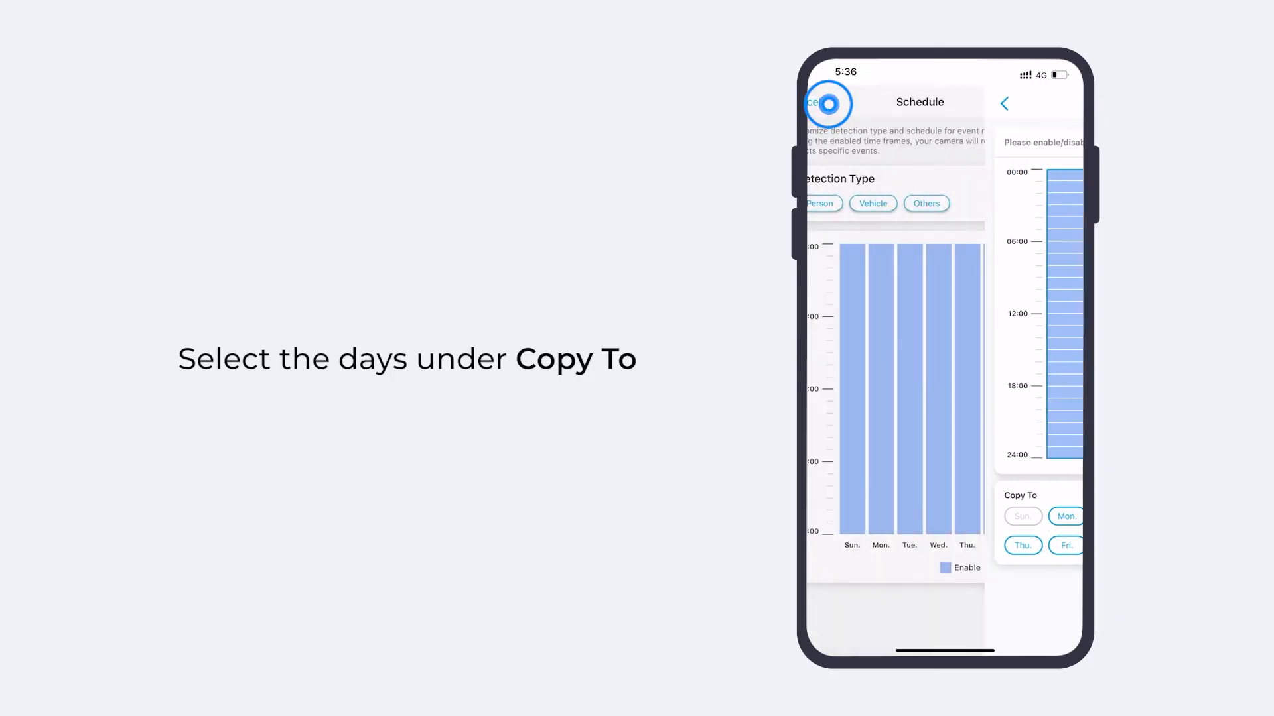
pyautogui.click(827, 102)
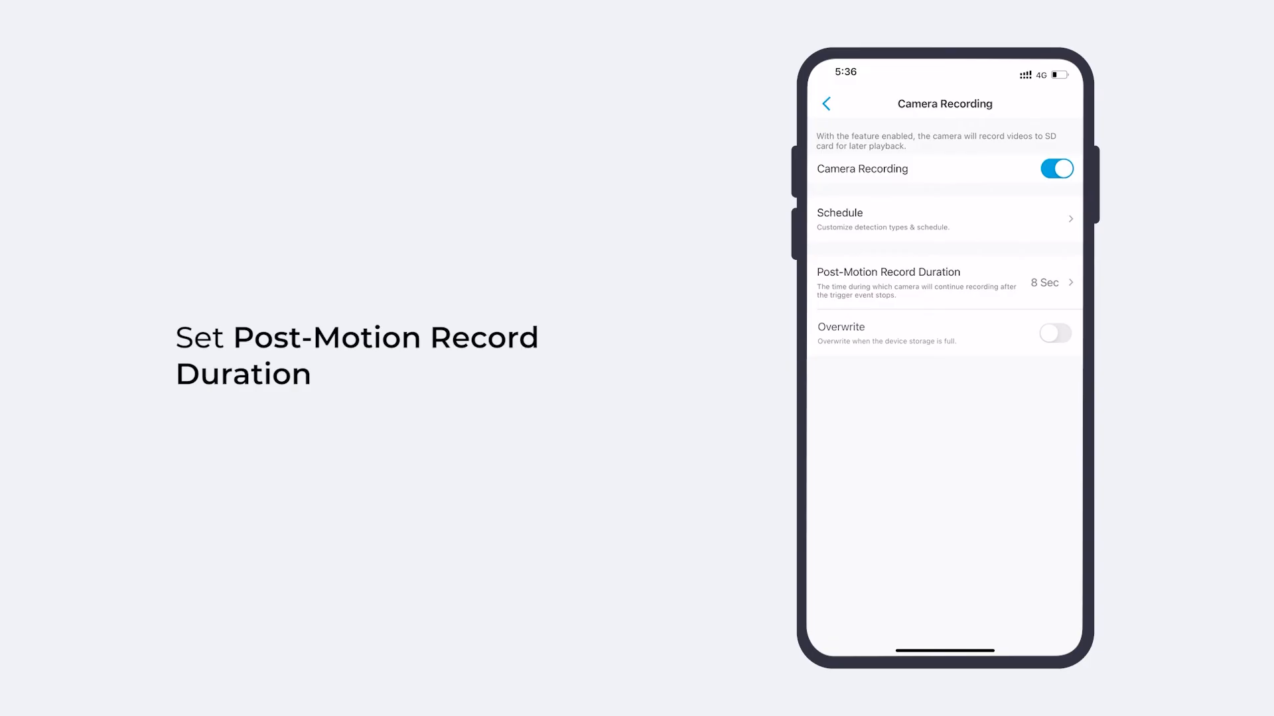
# - Set Post-Motion Record Duration to 15 Sec and go back to the Argus 3 Pro settings
pyautogui.click(1048, 282)
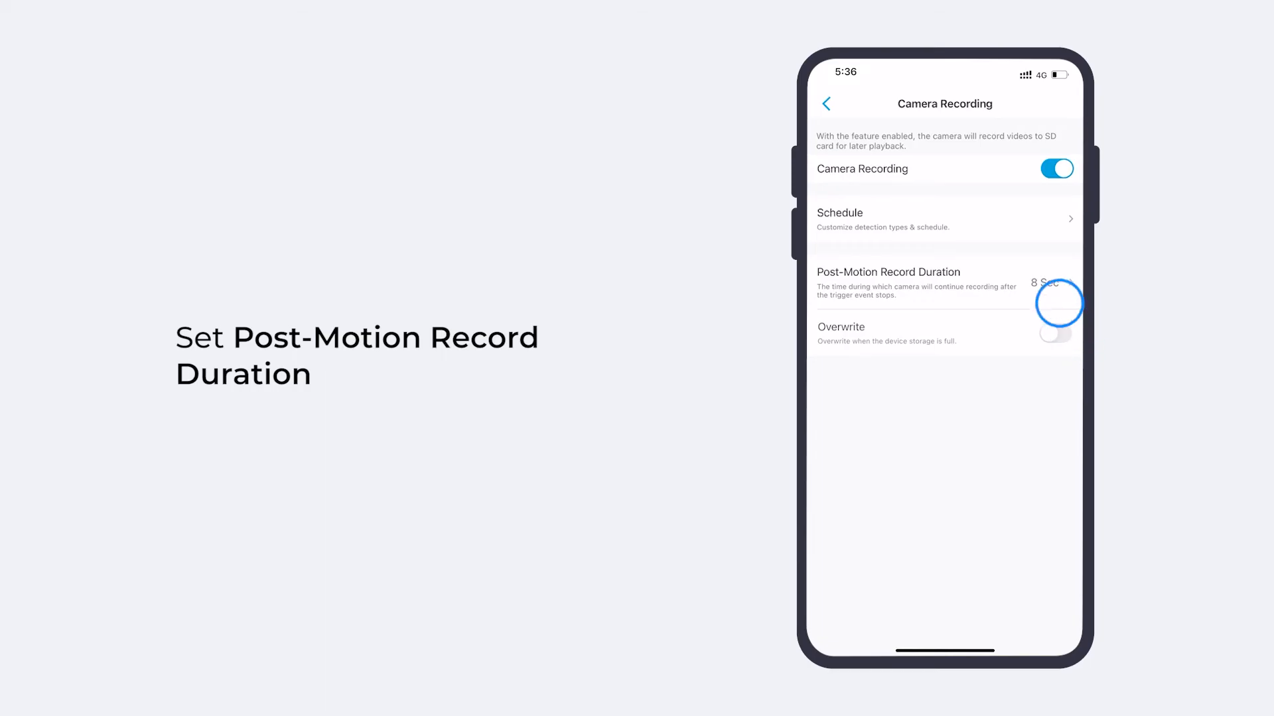
pyautogui.click(942, 283)
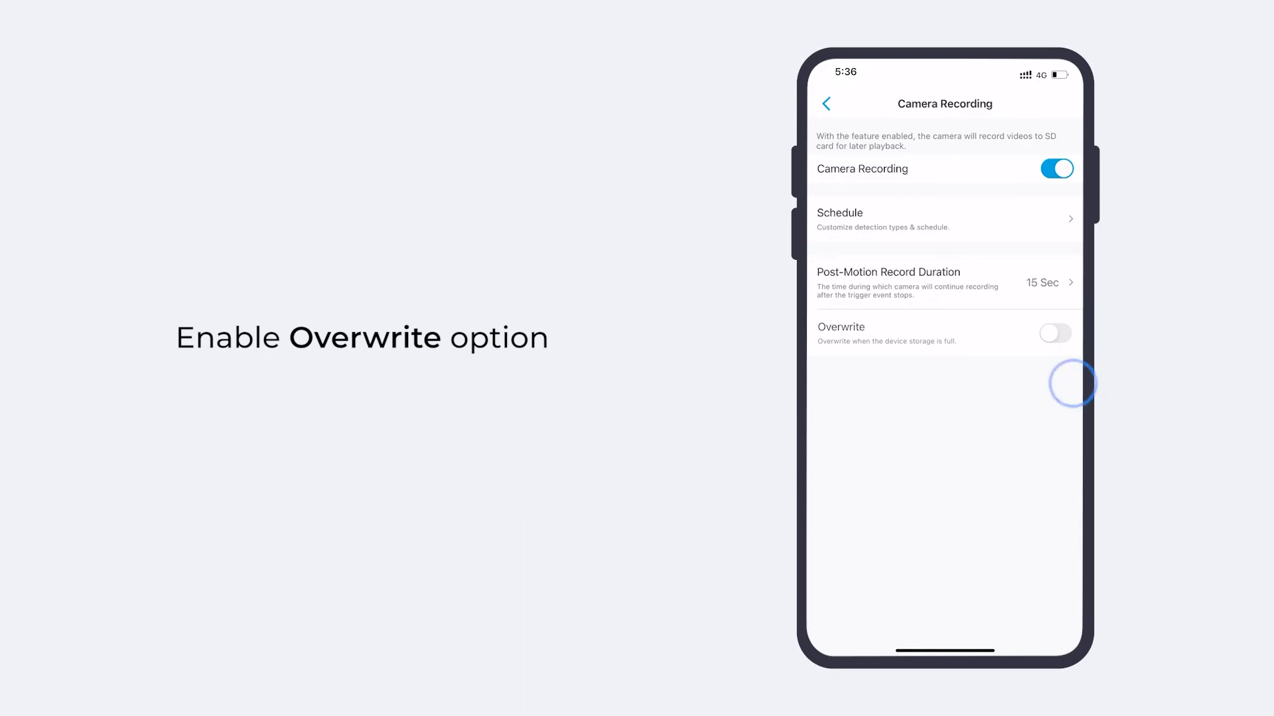
pyautogui.click(825, 104)
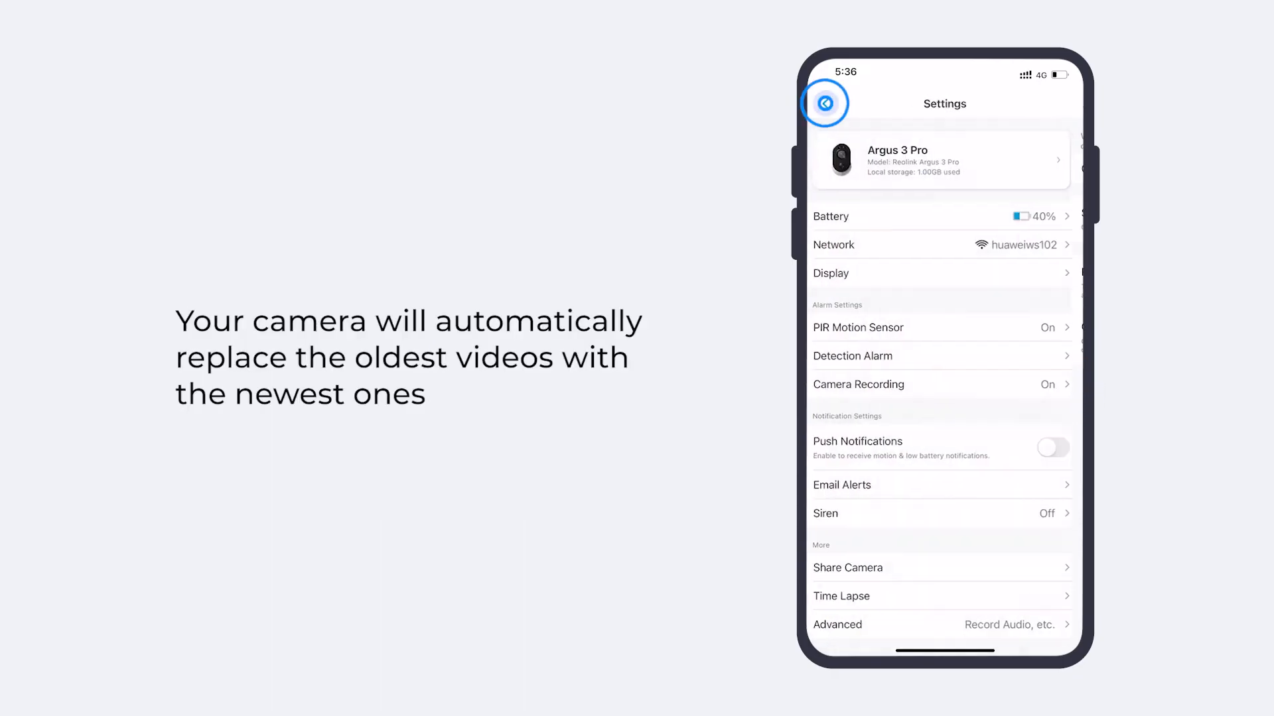
pyautogui.click(825, 104)
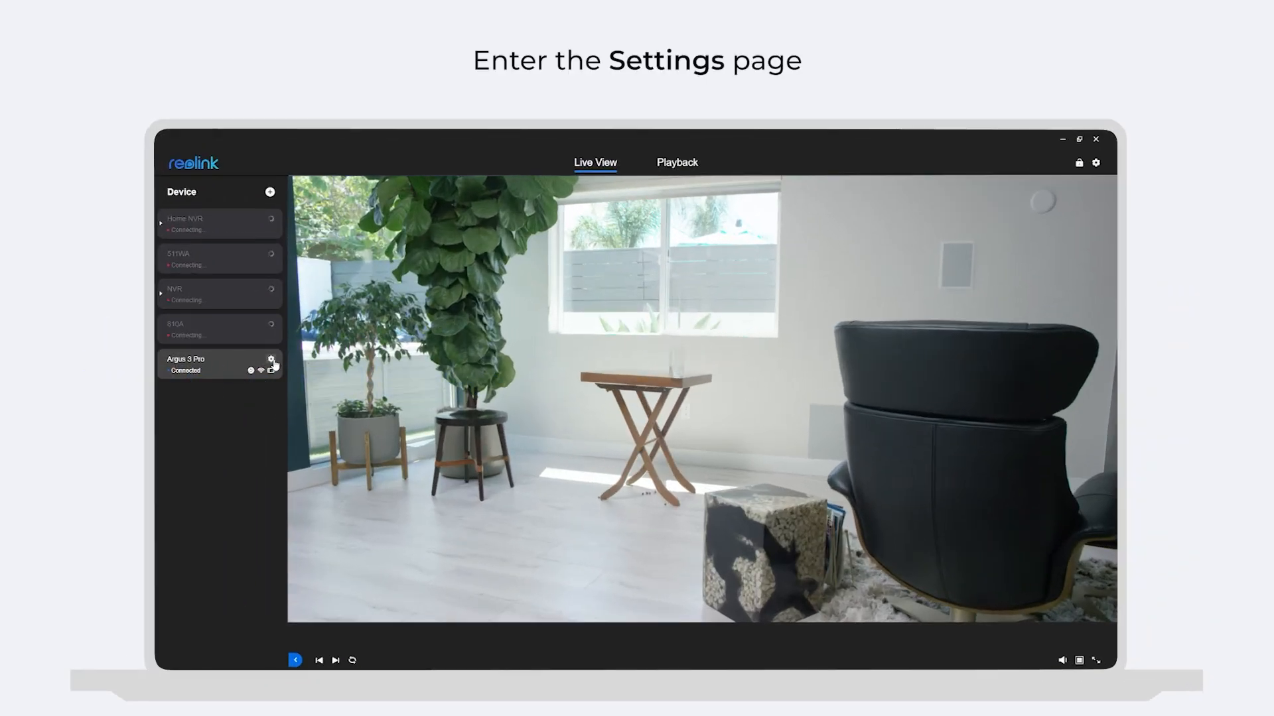
# - Under Surveillance > Record, enable Overwrite and Pre-Motion Record with 15-second post-motion recording
pyautogui.click(272, 361)
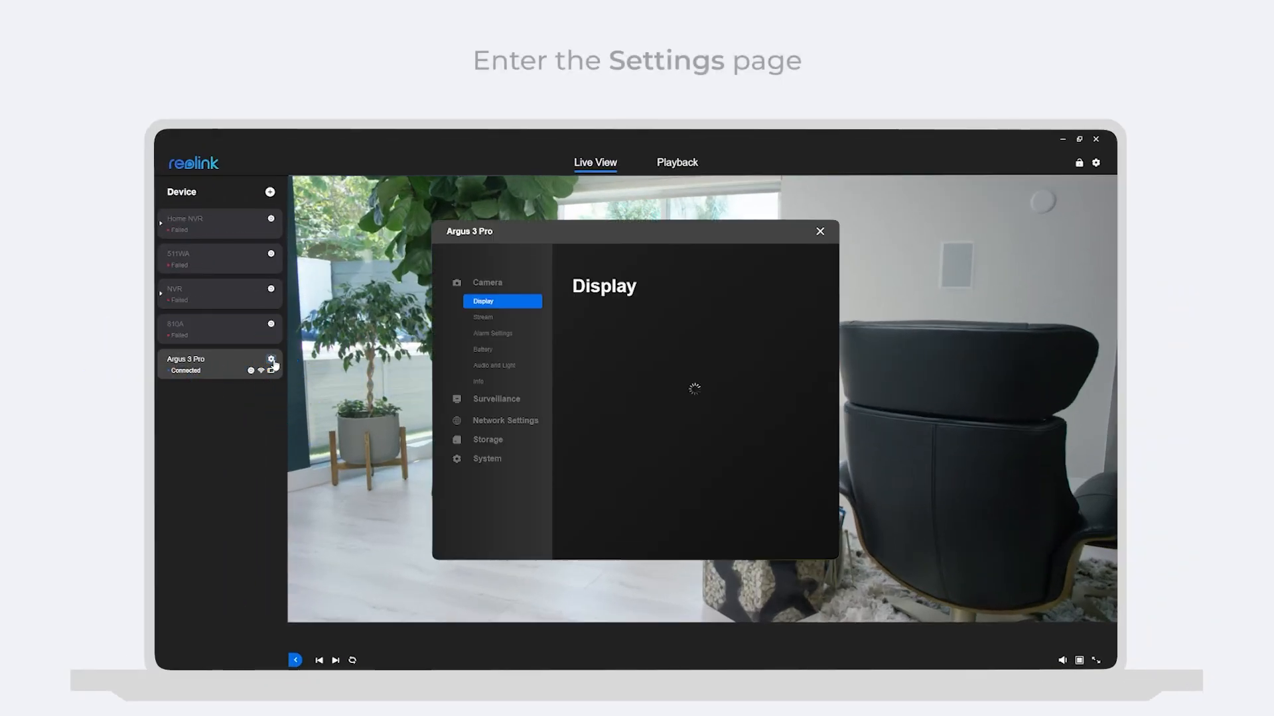
pyautogui.click(496, 399)
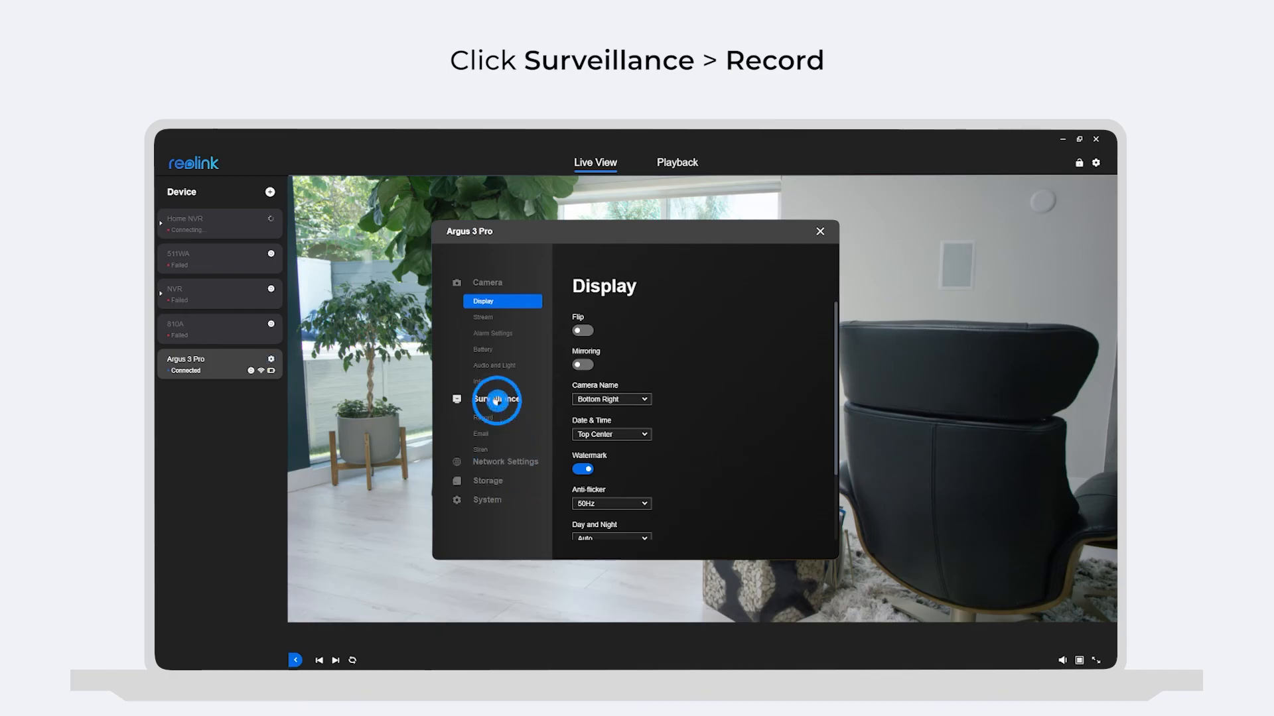
pyautogui.click(496, 398)
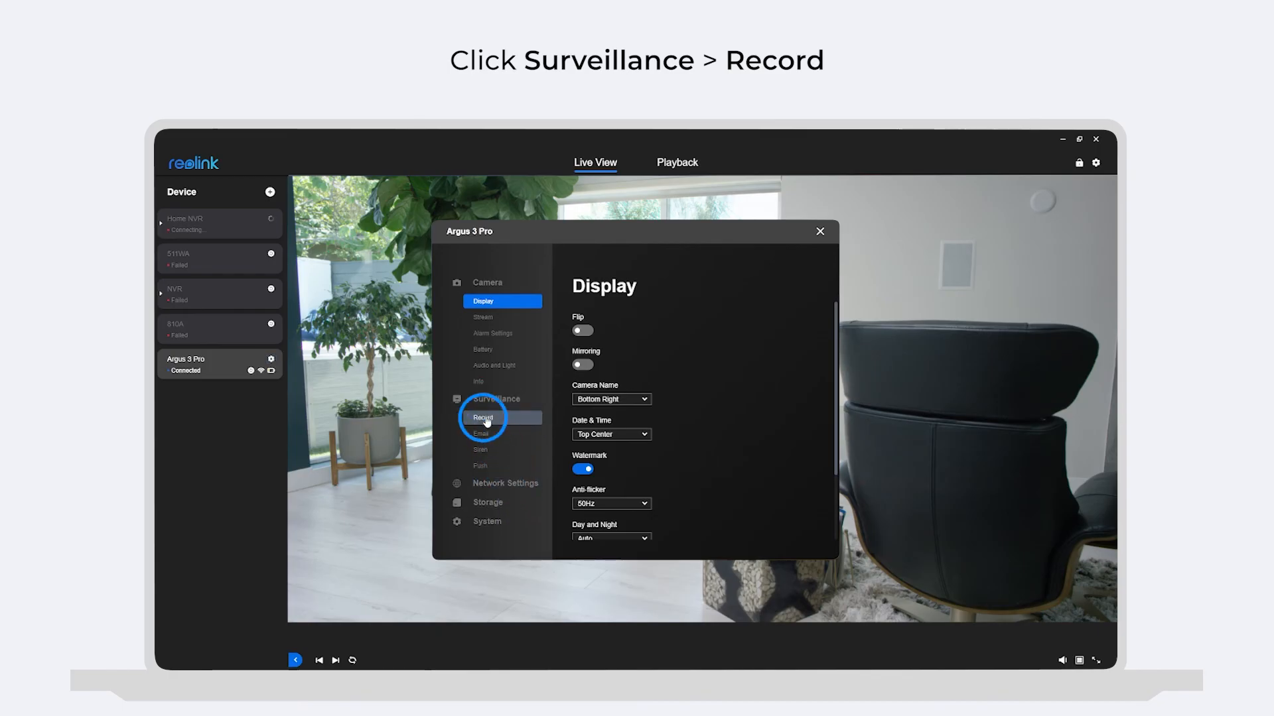
pyautogui.click(482, 417)
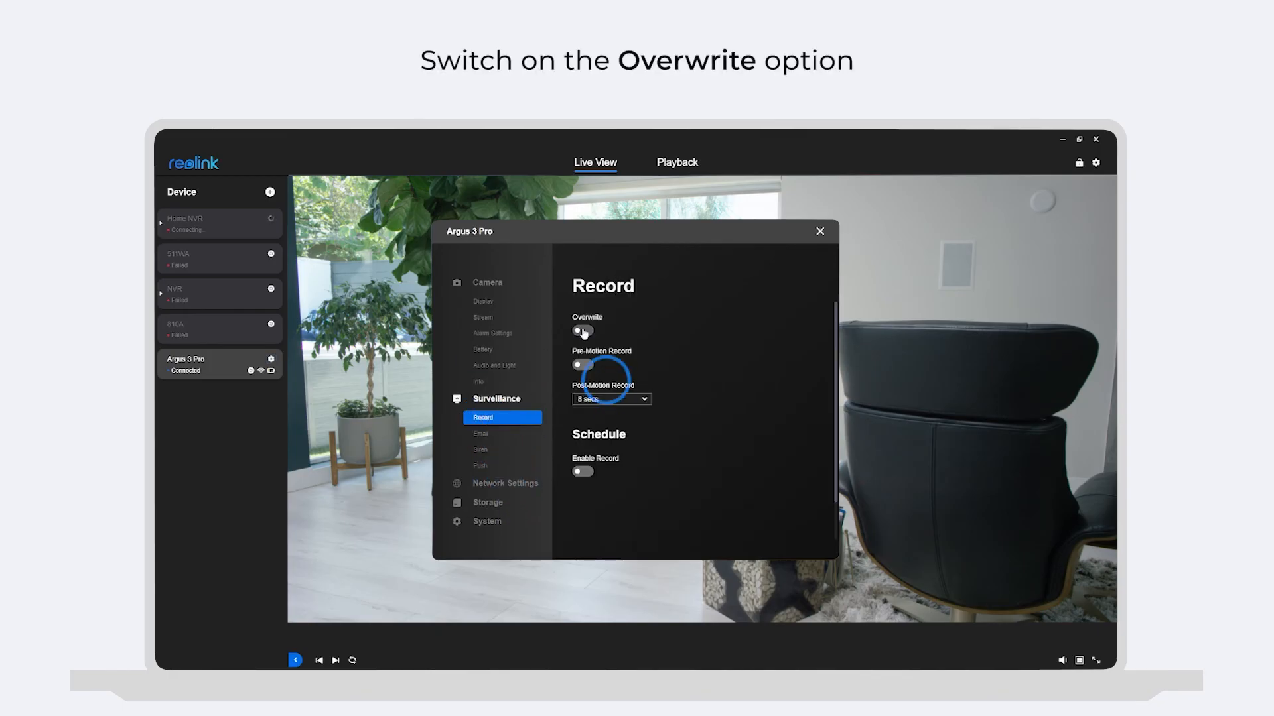
pyautogui.click(582, 329)
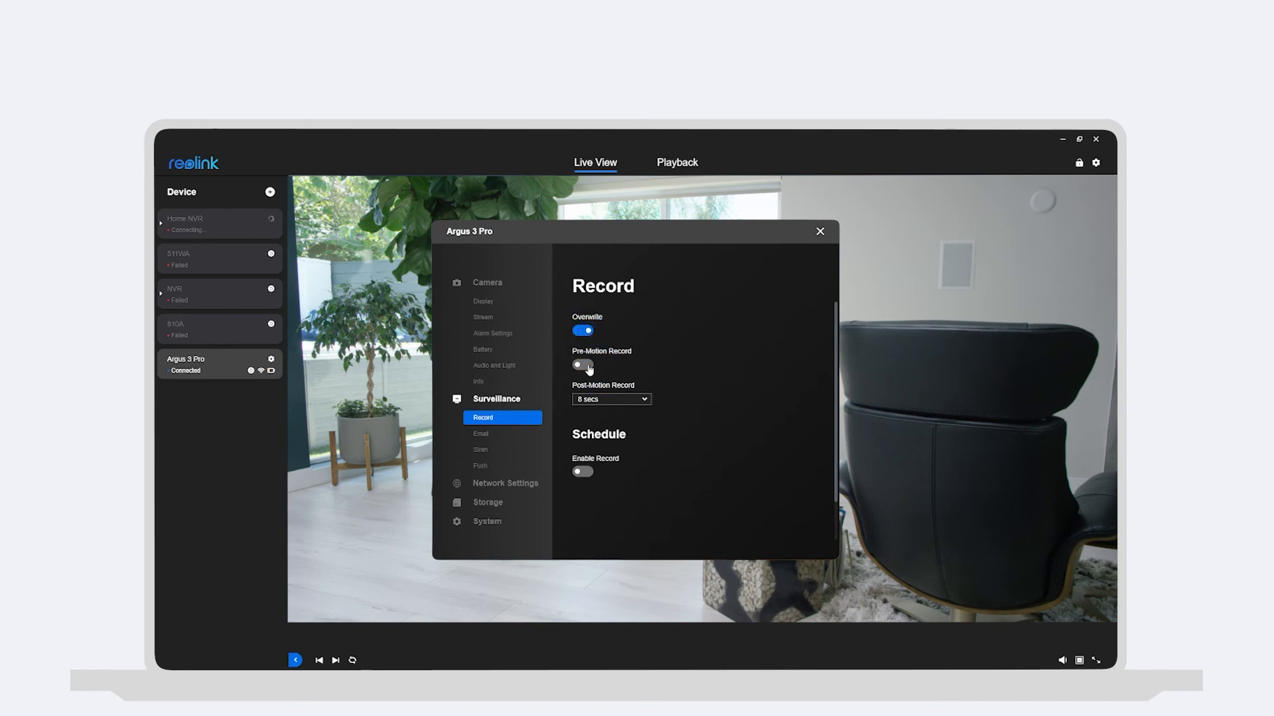
pyautogui.click(582, 366)
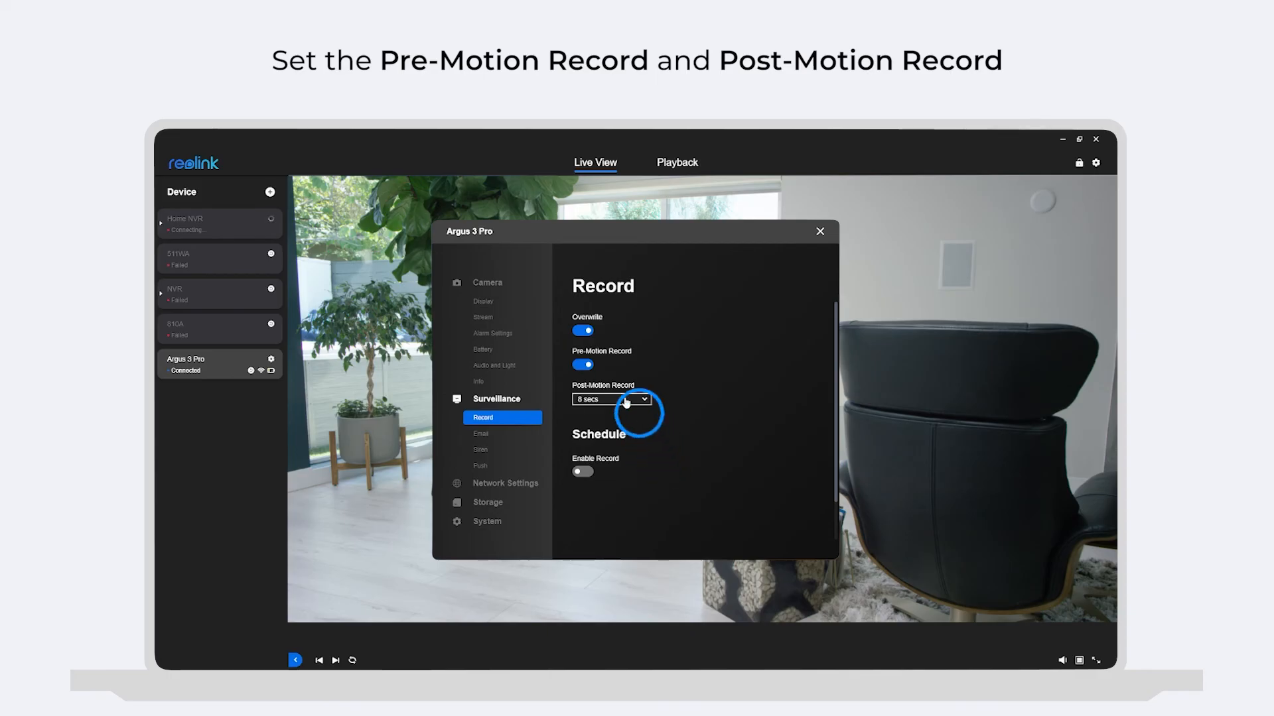
pyautogui.click(610, 399)
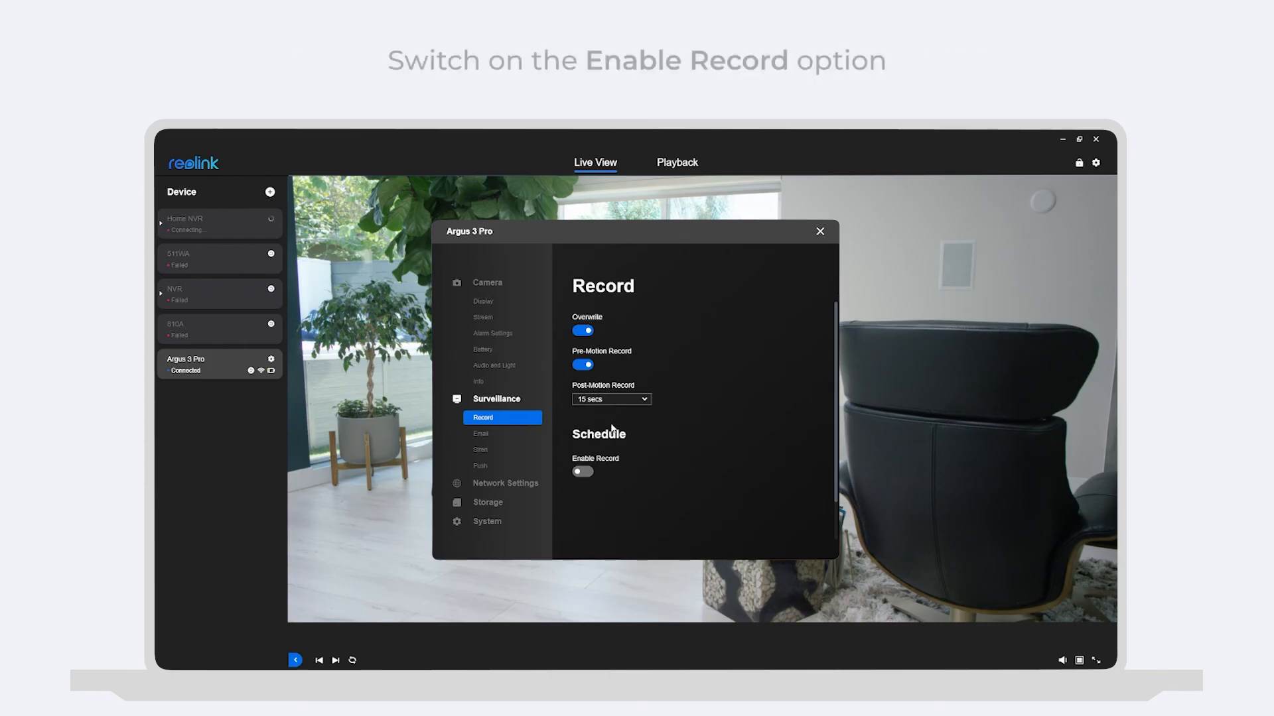
# - Enable recording for Person, Vehicle and Others across every hour of the week
pyautogui.click(582, 472)
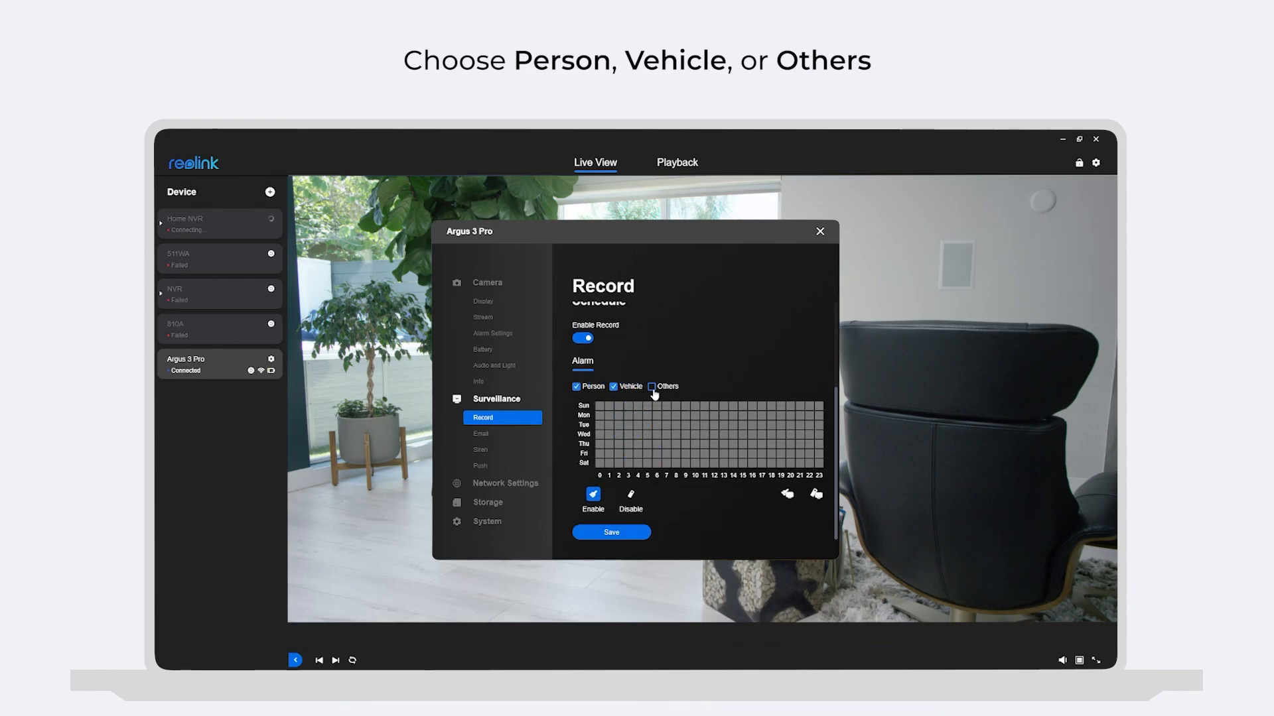
pyautogui.click(651, 386)
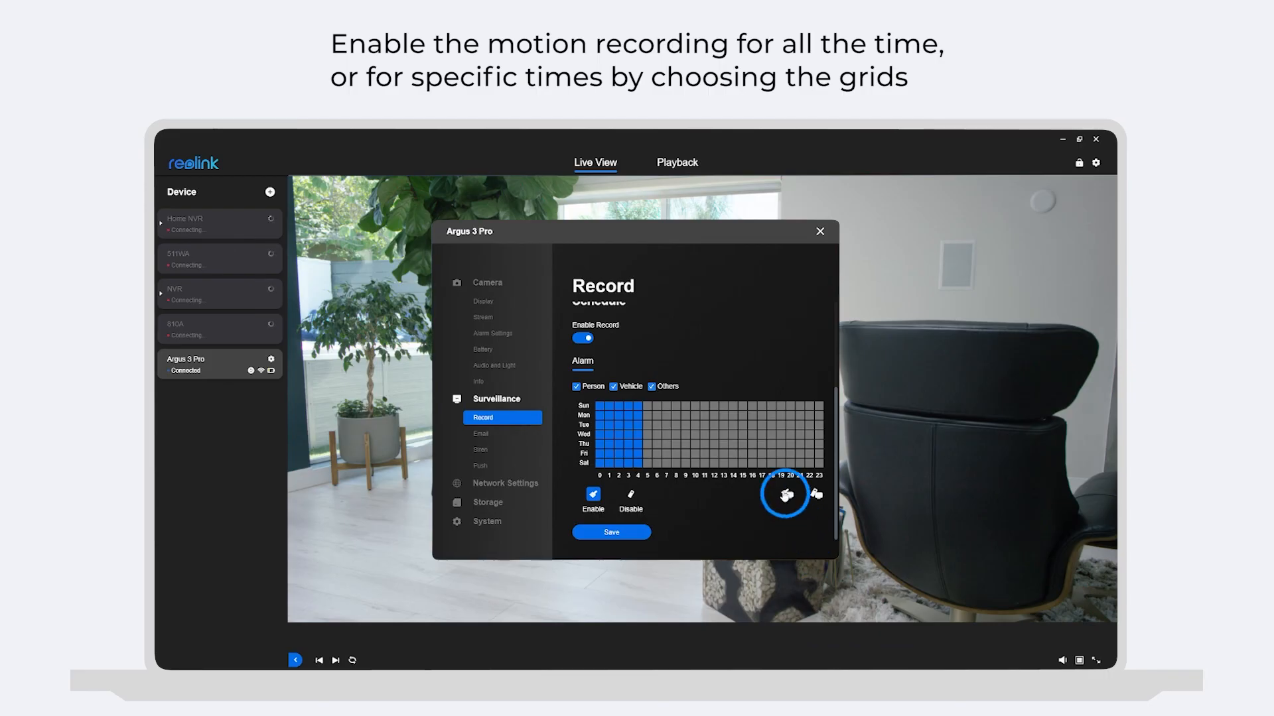
pyautogui.click(592, 494)
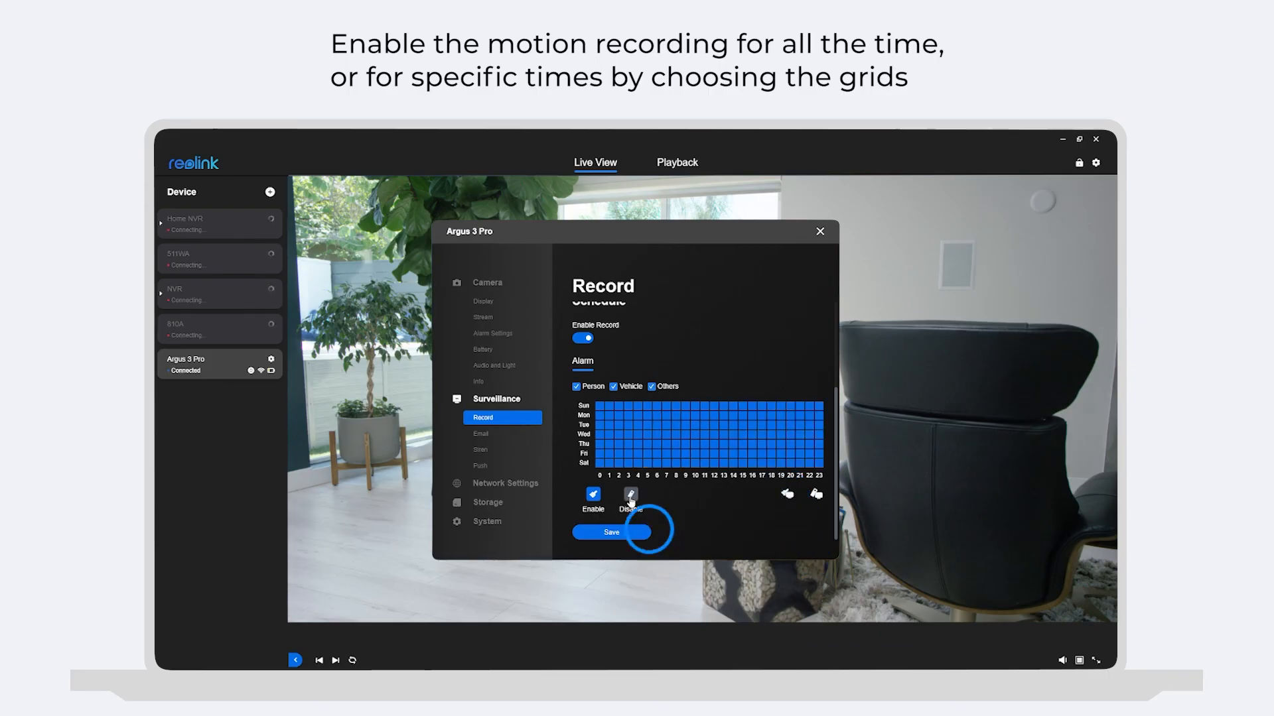
# - Remove hours 19–23 on Sunday and Saturday and save the schedule
pyautogui.click(630, 495)
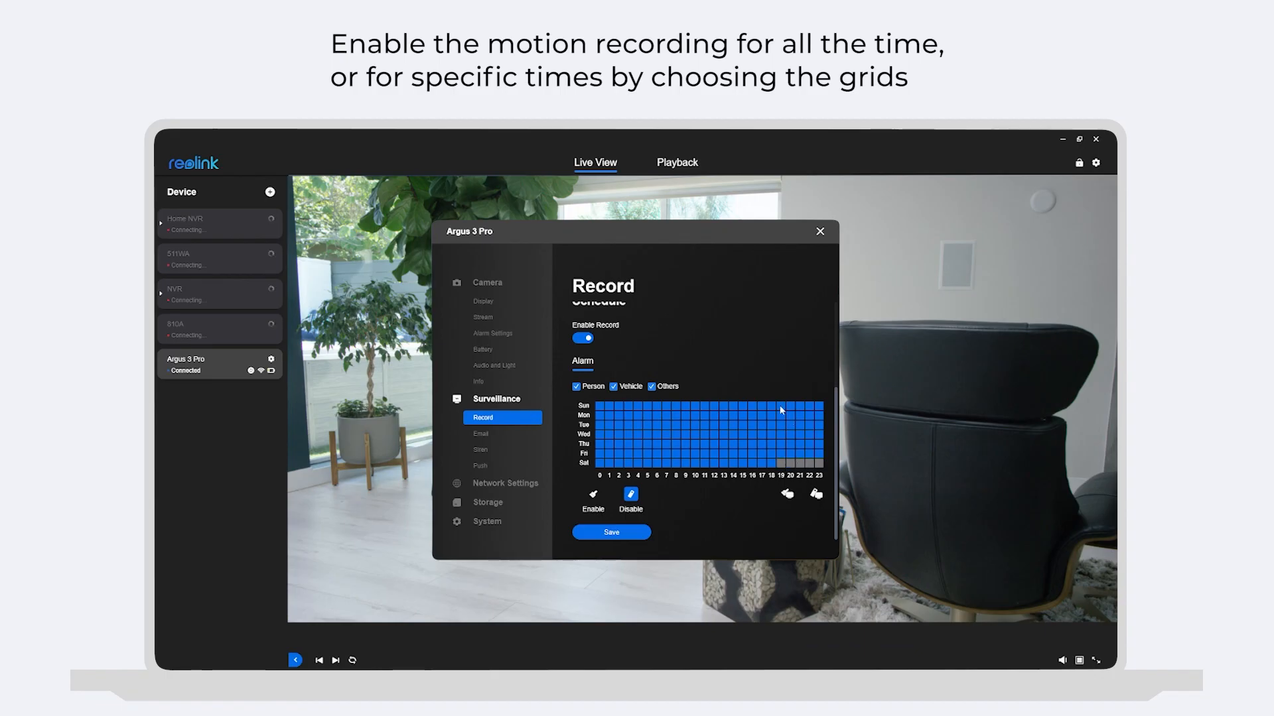
pyautogui.click(611, 532)
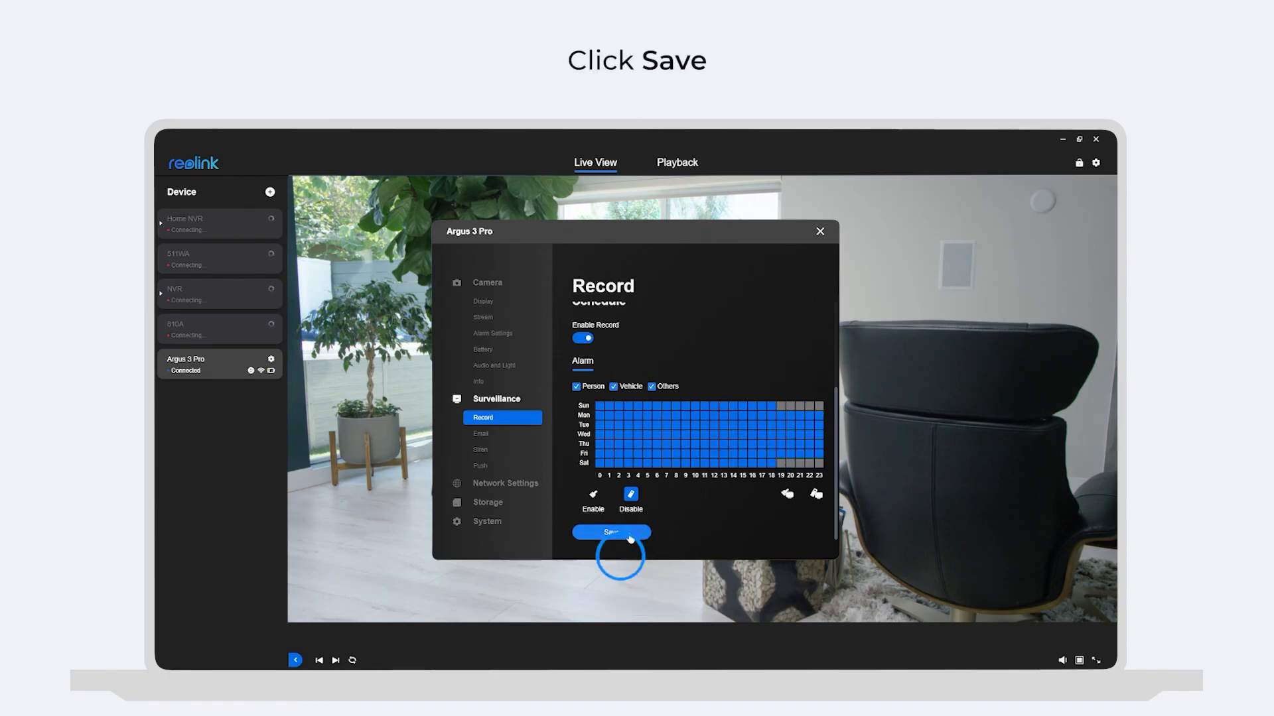
pyautogui.click(611, 532)
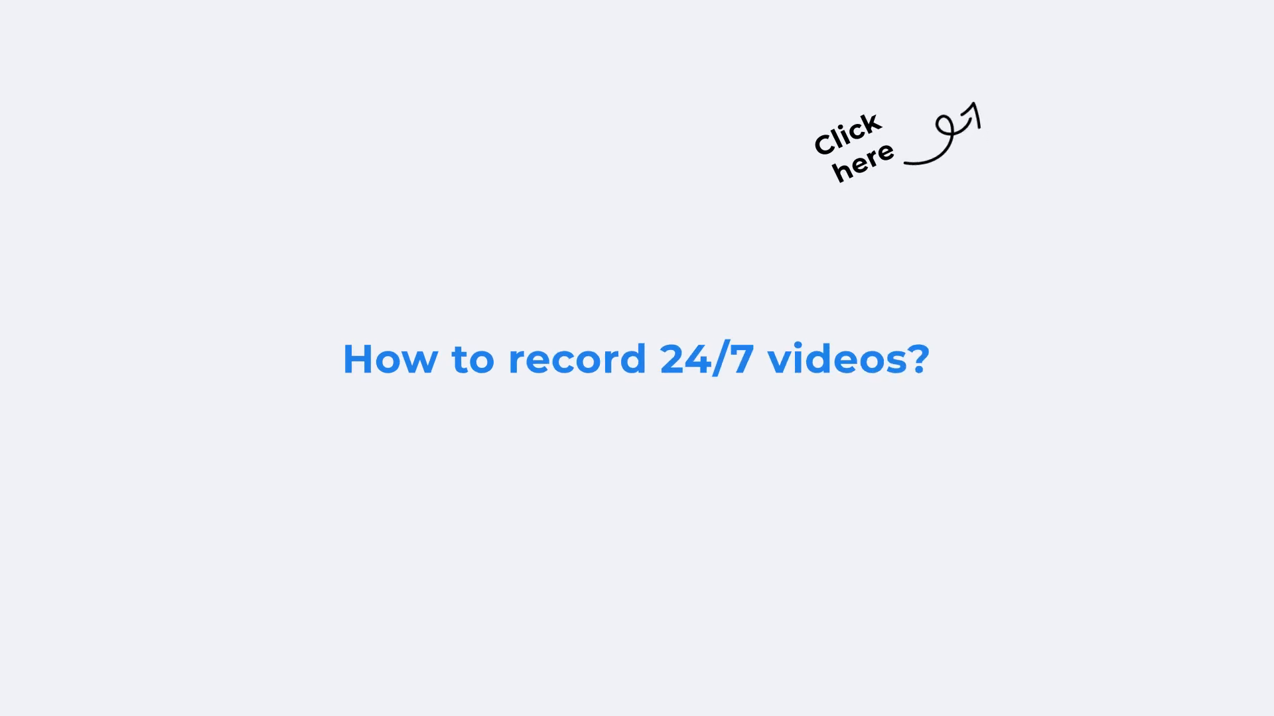